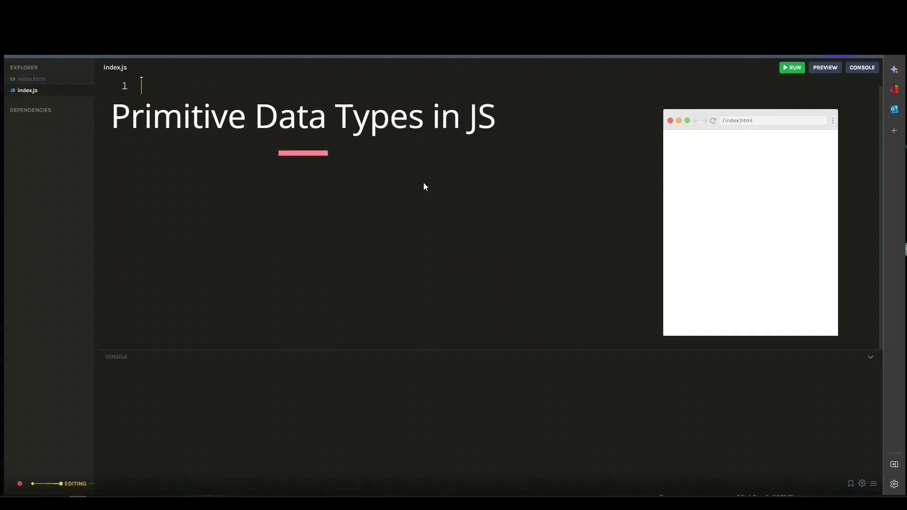
Step: Finish the data-type notes with Number, String and undefined examples
text(- Number e.g. 1)
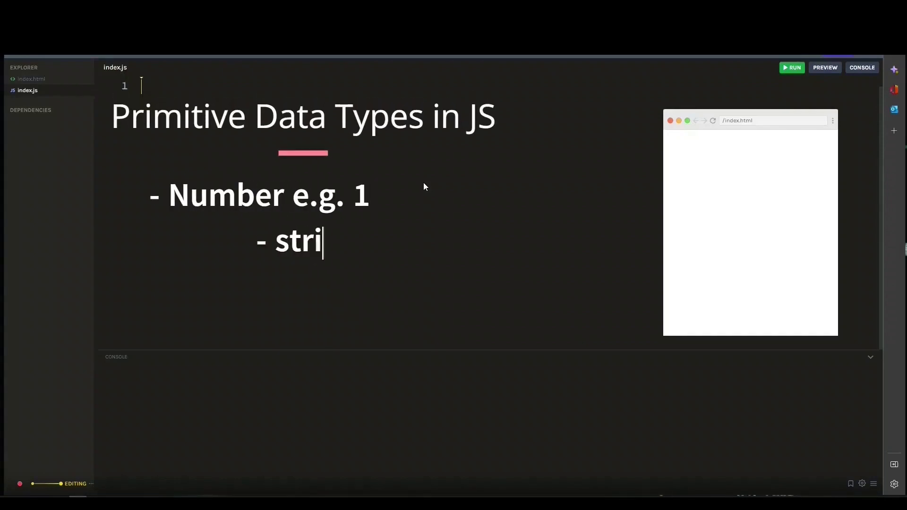
text(ng e.g. "Hello")
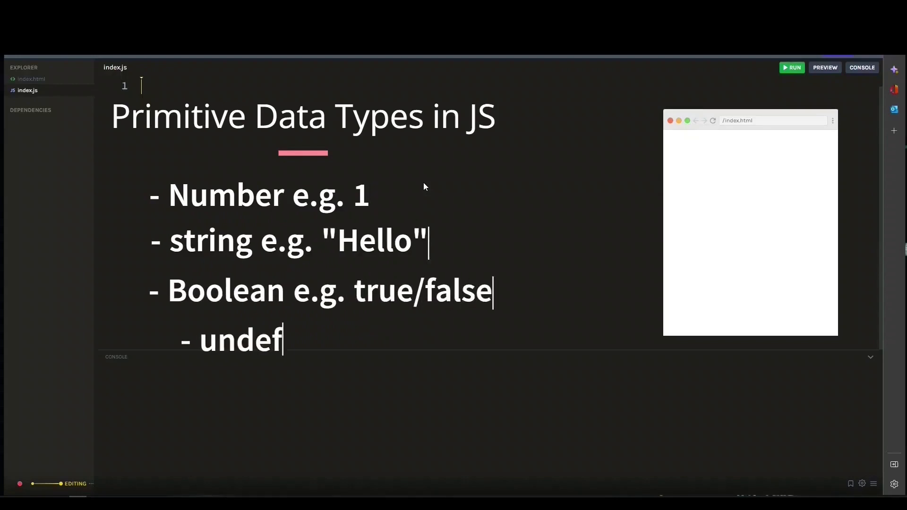
text(ined)
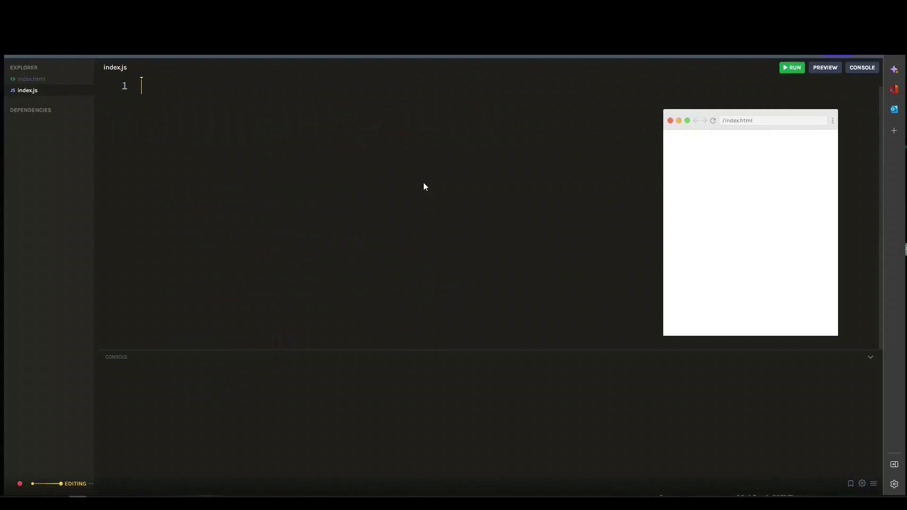
Step: Set number = 2, copy it to copiedNumber, reassign the copy to 5, and log number
text(let number)
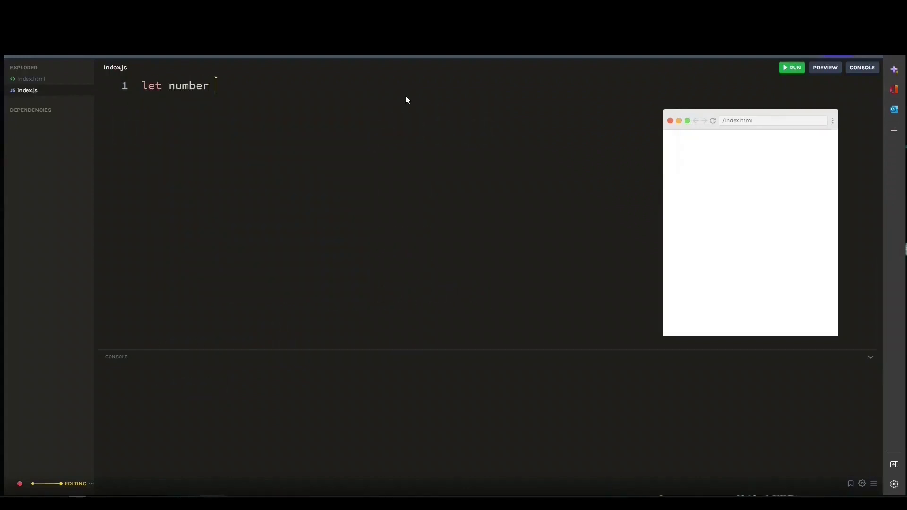
text(= 2;)
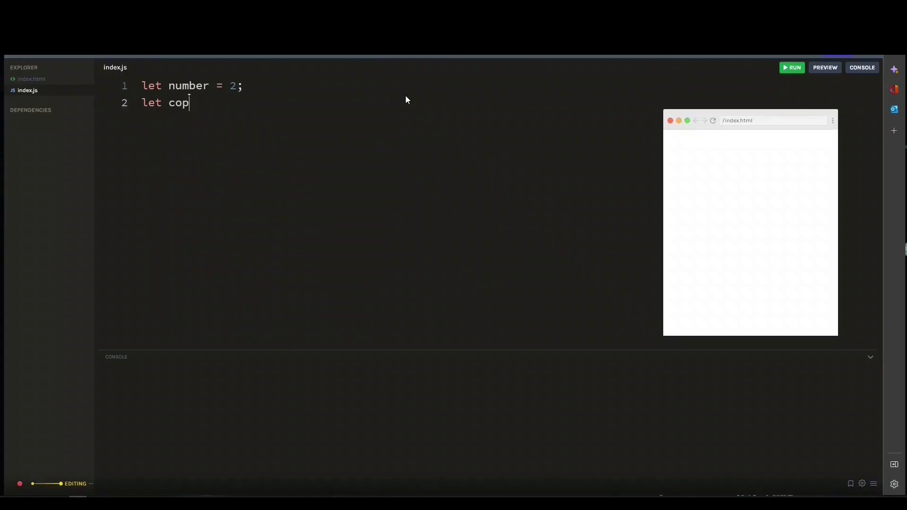
text(iedNumber = number;)
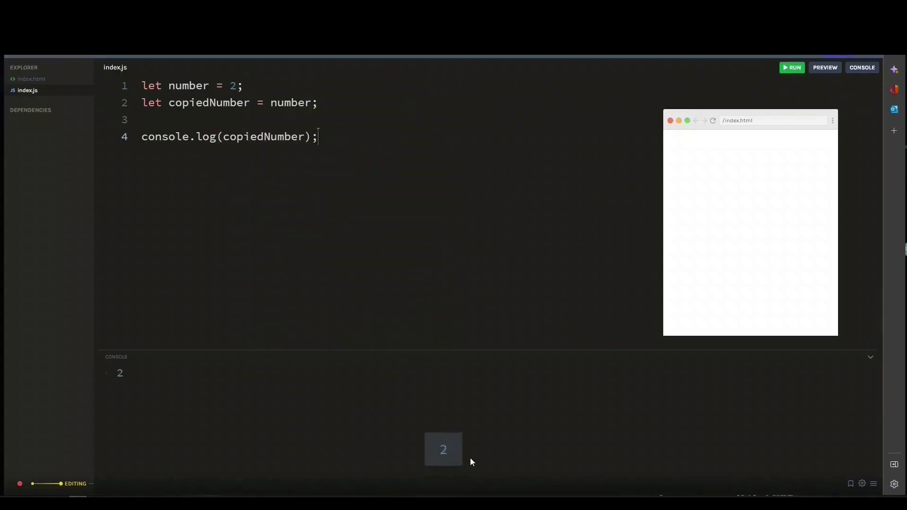
text(copiedNumber =)
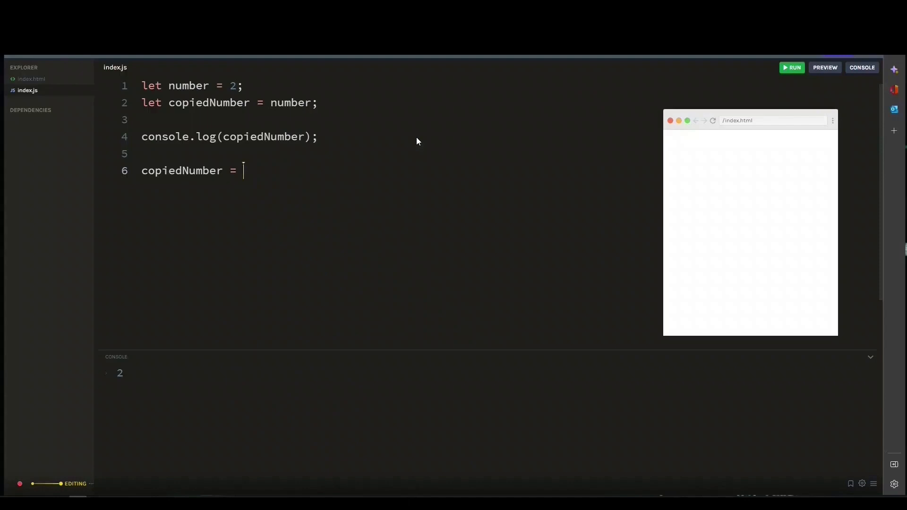
text(5)
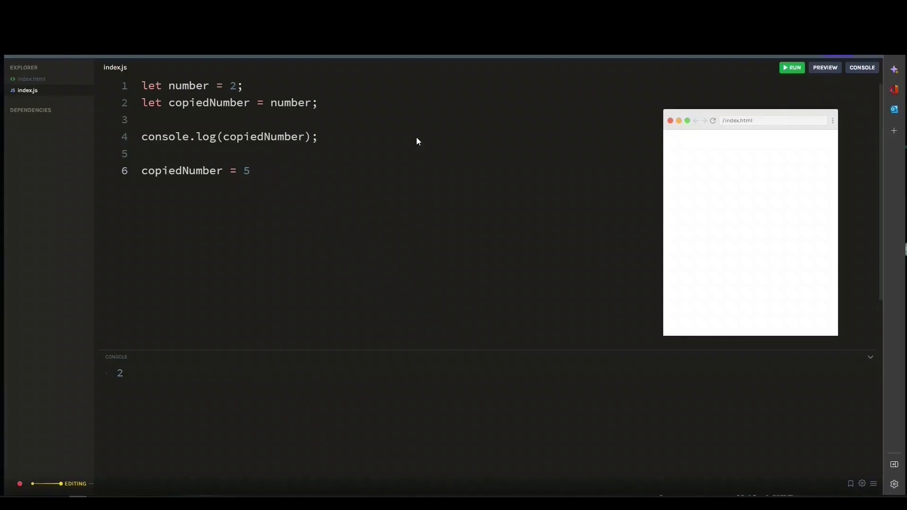
text(;)
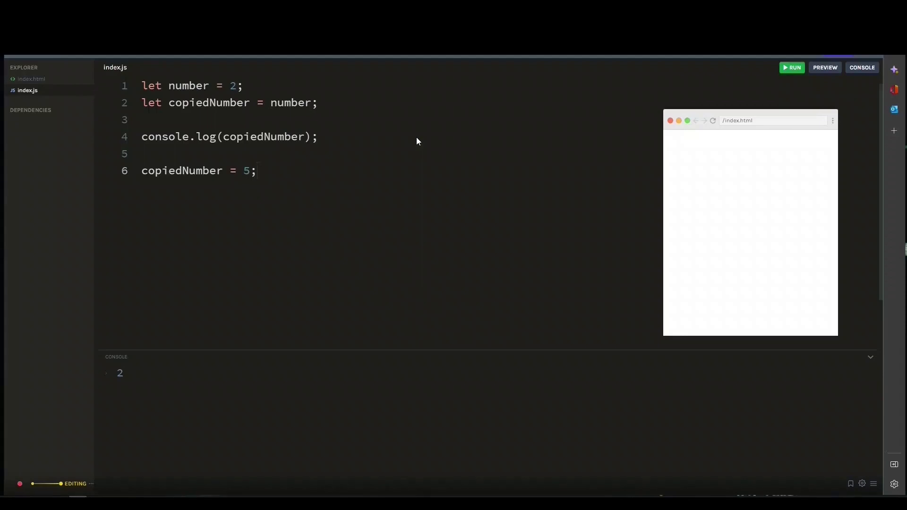
text(console.log(number);)
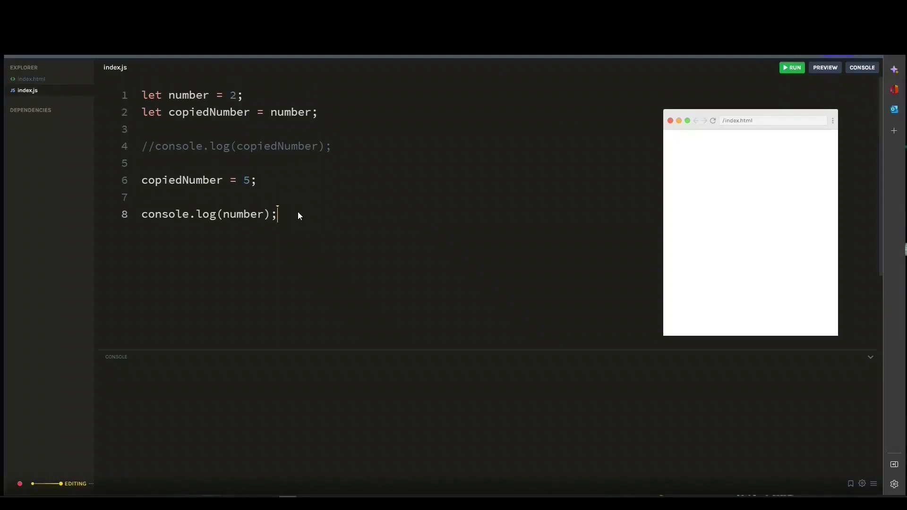
Step: Comment out the number code, note the ( ... ) syntax, and declare carDetails (bmw, 2023, black)
key(ctrl+a)
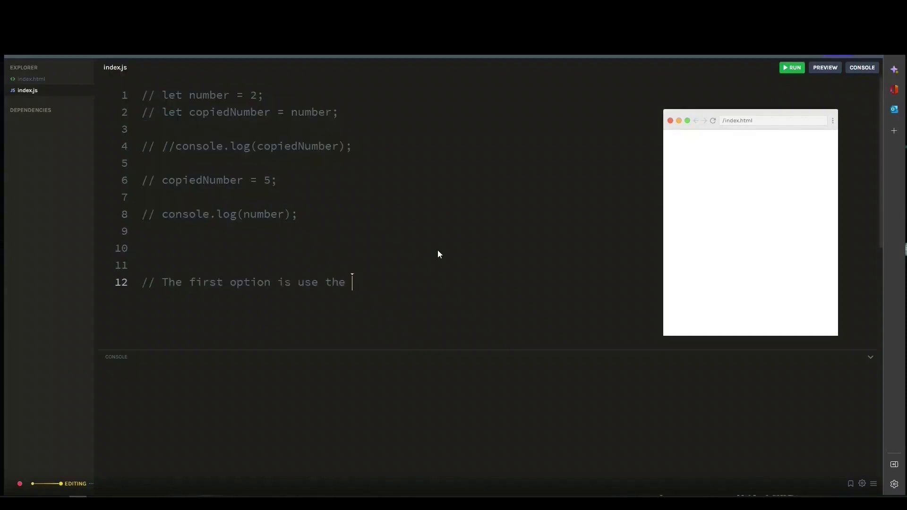
text(( ... ) syntax)
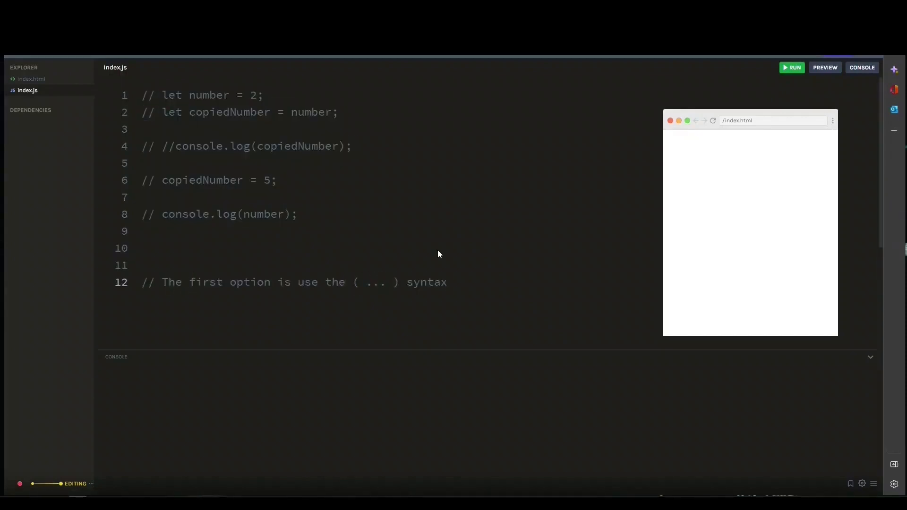
text(const)
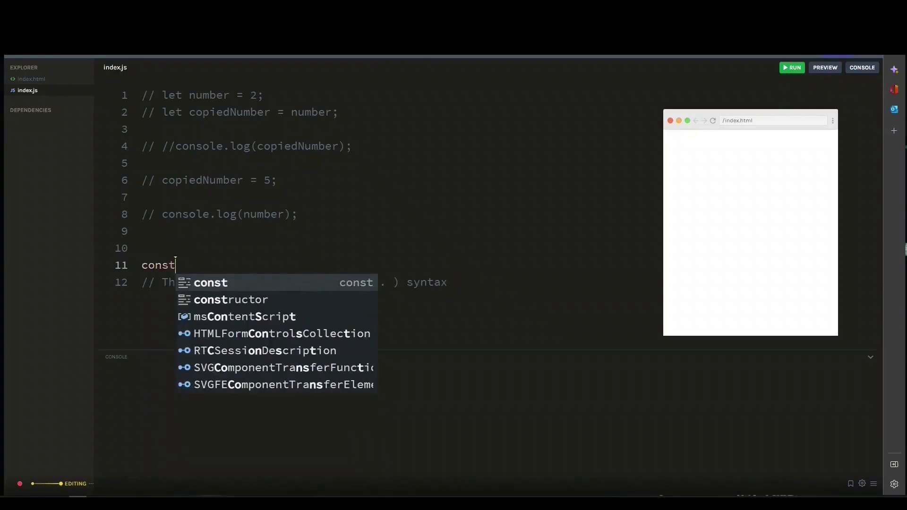
text(carDetails = {)
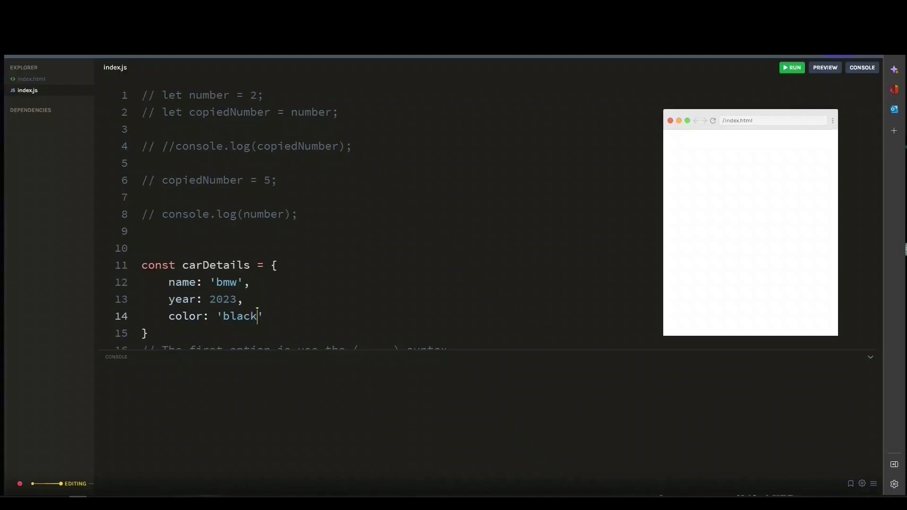
mouse_move(560, 495)
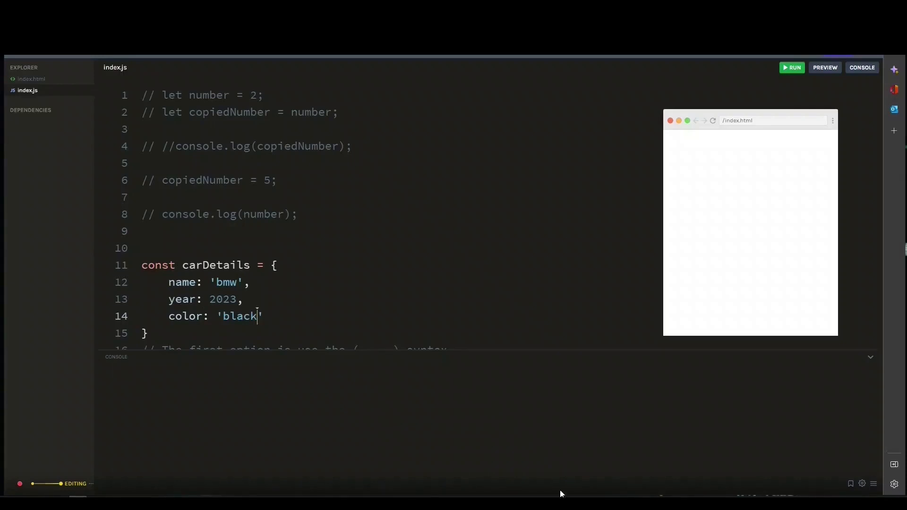
scroll(down, 3)
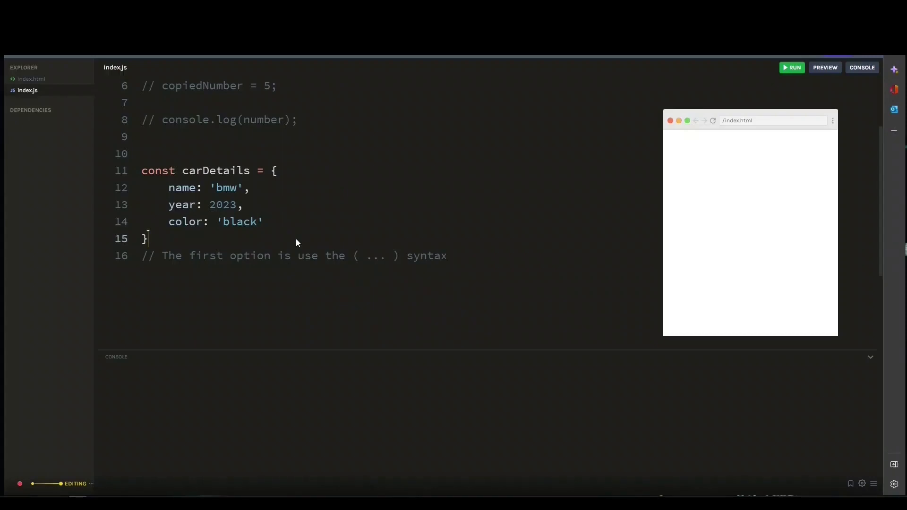
Step: Declare const car1 = { ...carDetails }, log car1, and run to print the bmw object
text(co)
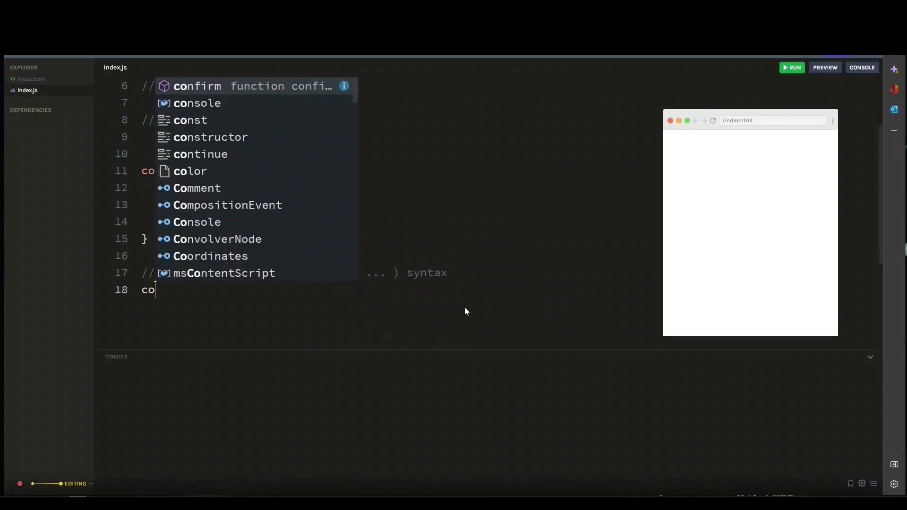
text(nst)
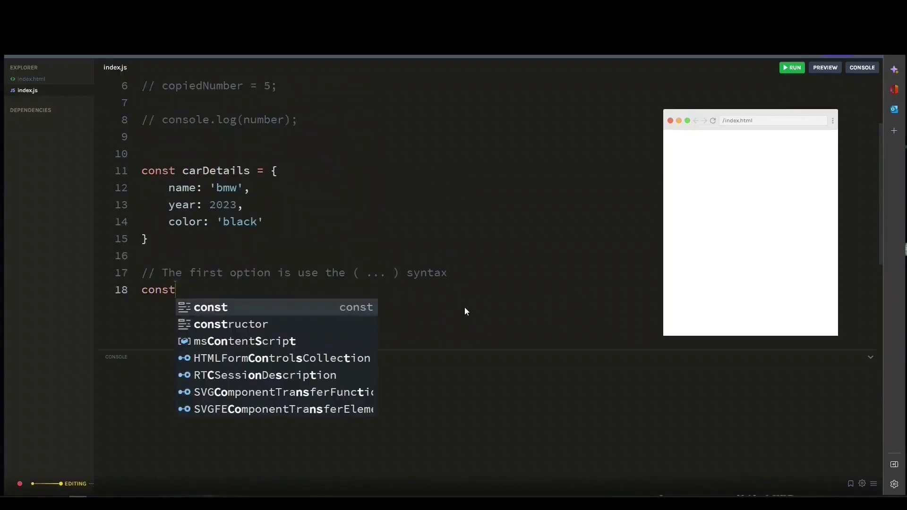
text(car1)
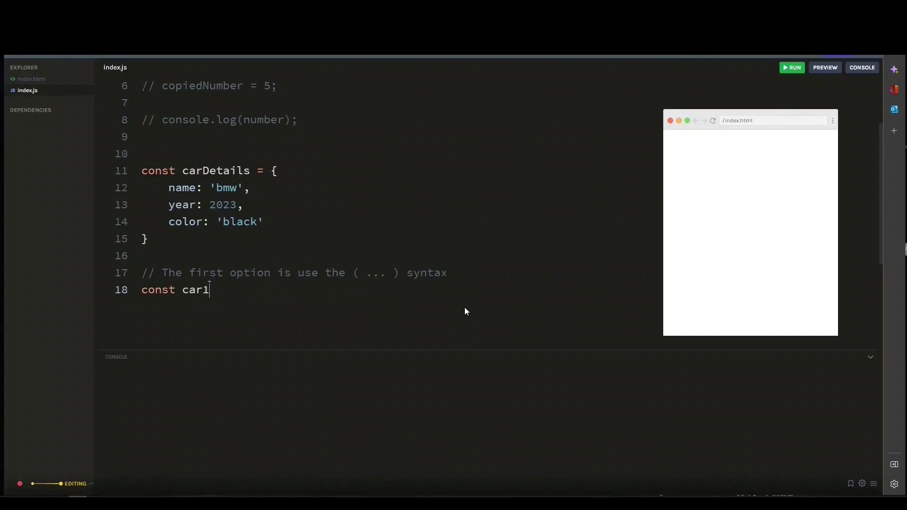
text(=)
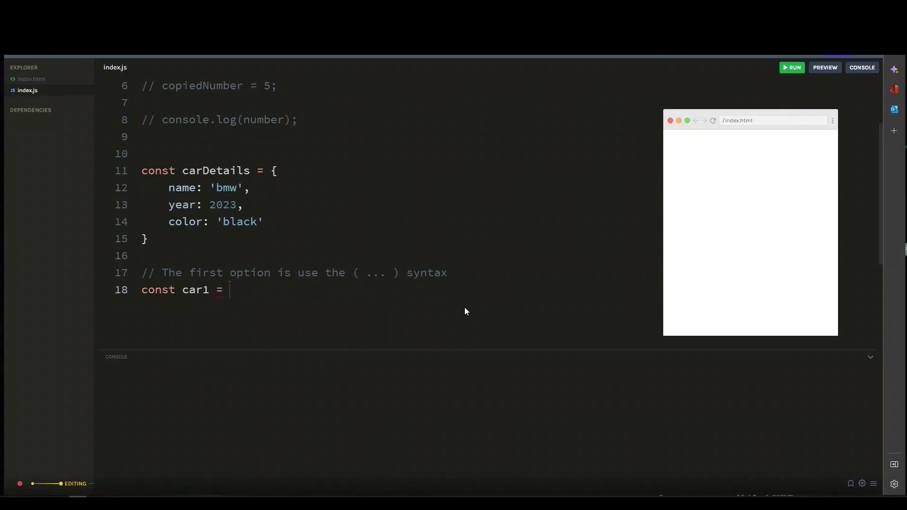
text({})
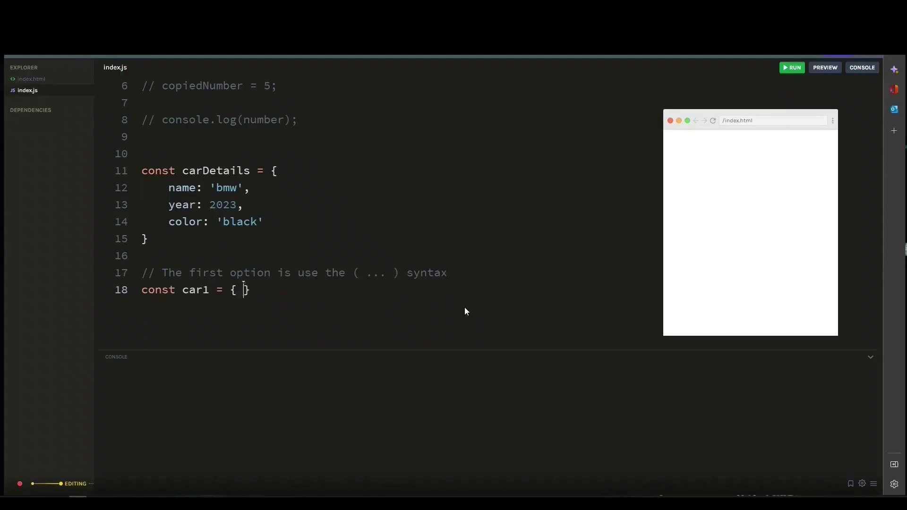
text(...)
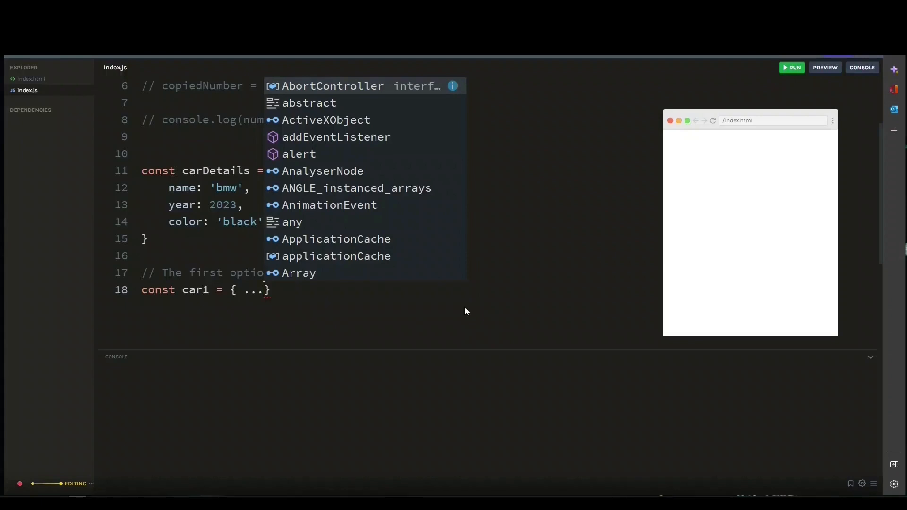
text(carDetails)
text(console.log(car1);)
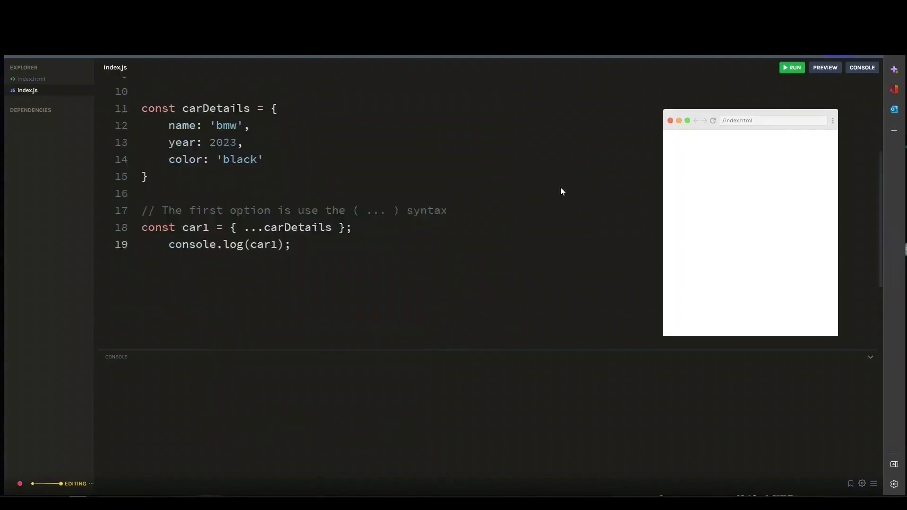
click(792, 68)
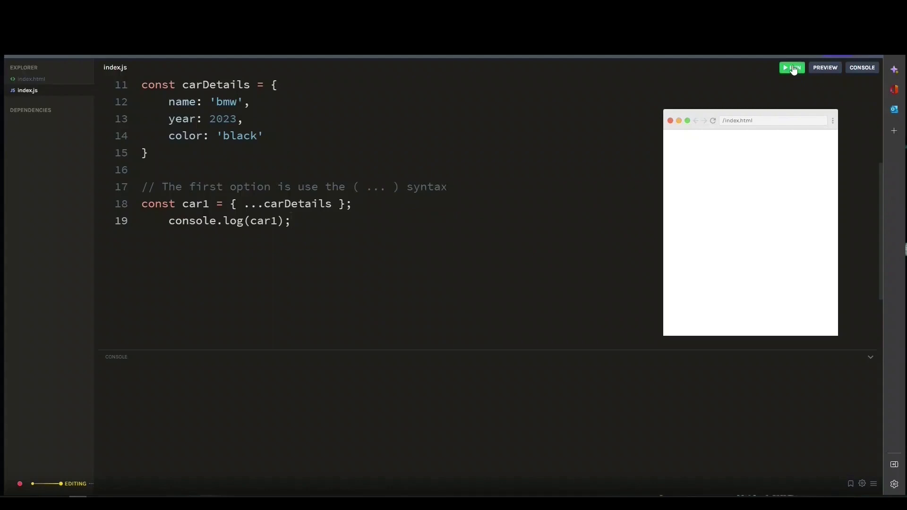
click(791, 67)
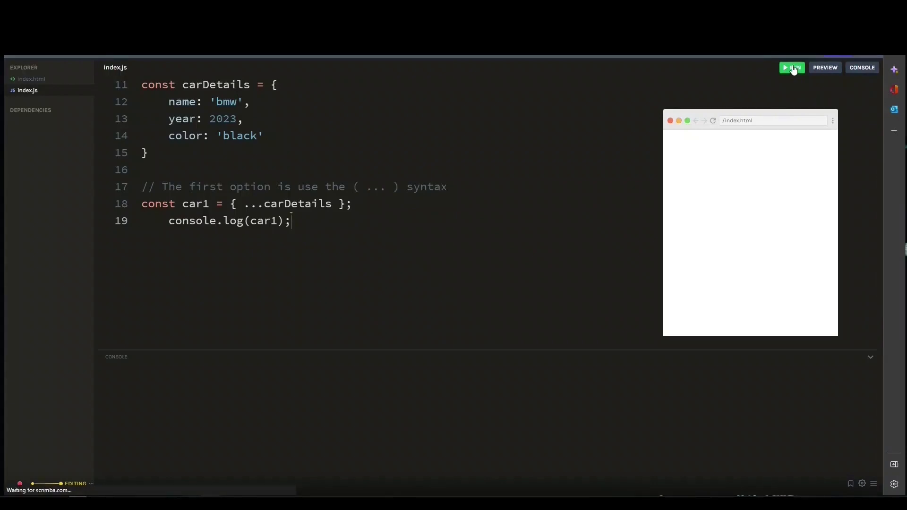
click(793, 67)
text(//)
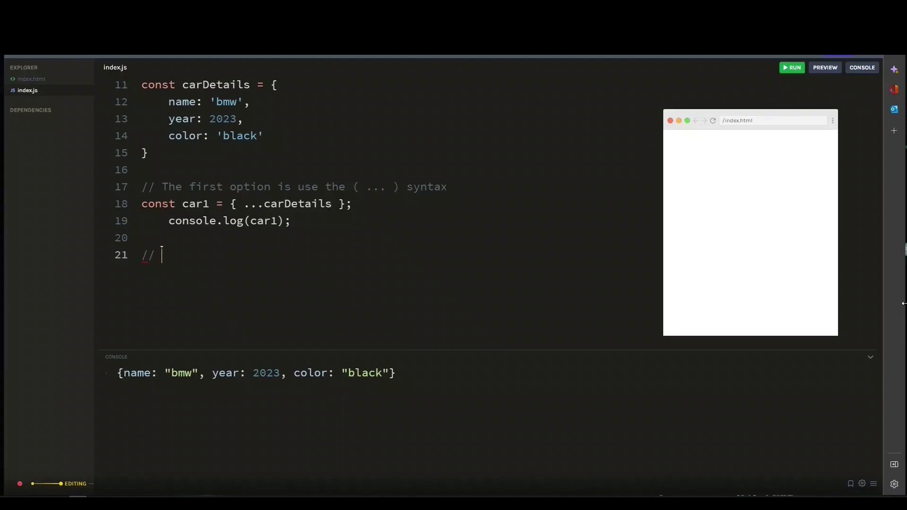
Step: Under a second-option comment, set car2 = Object.assign({}, carDetails), log car2, and run
text(The second option is to use Object.assign() method)
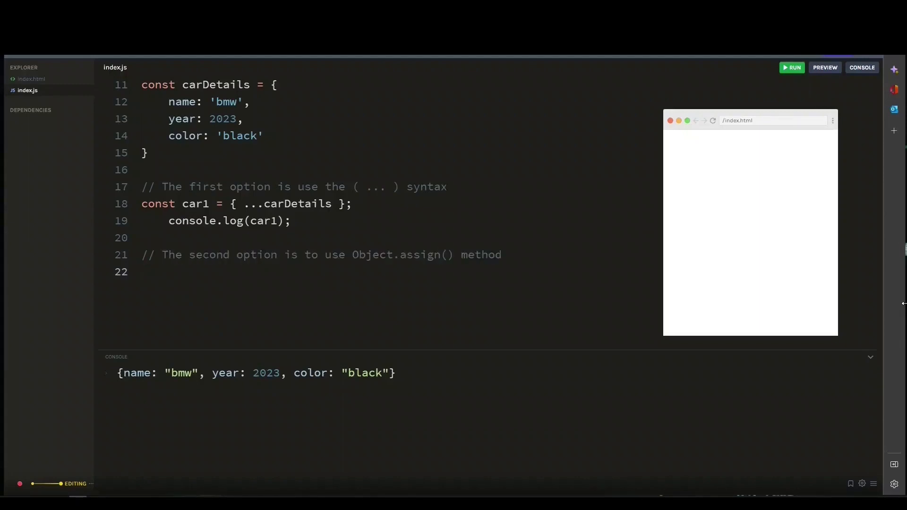
text(const car2 =)
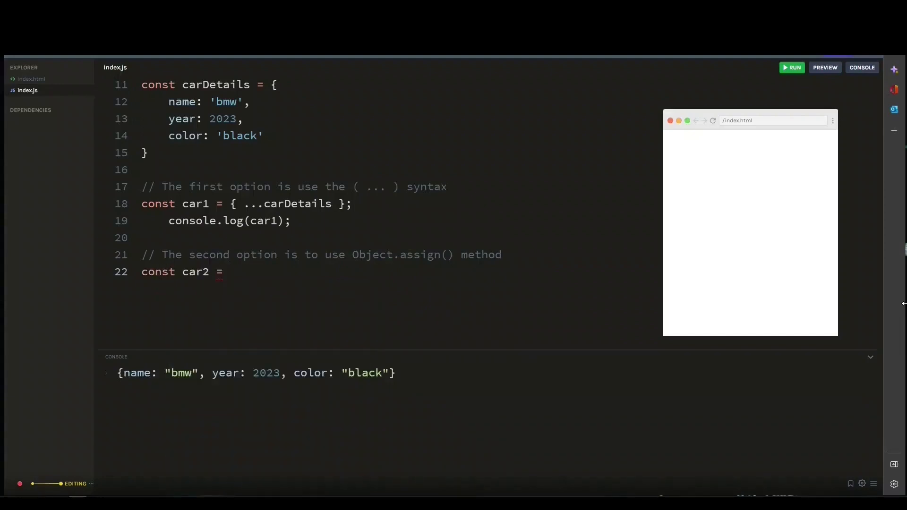
text(Object.assign()
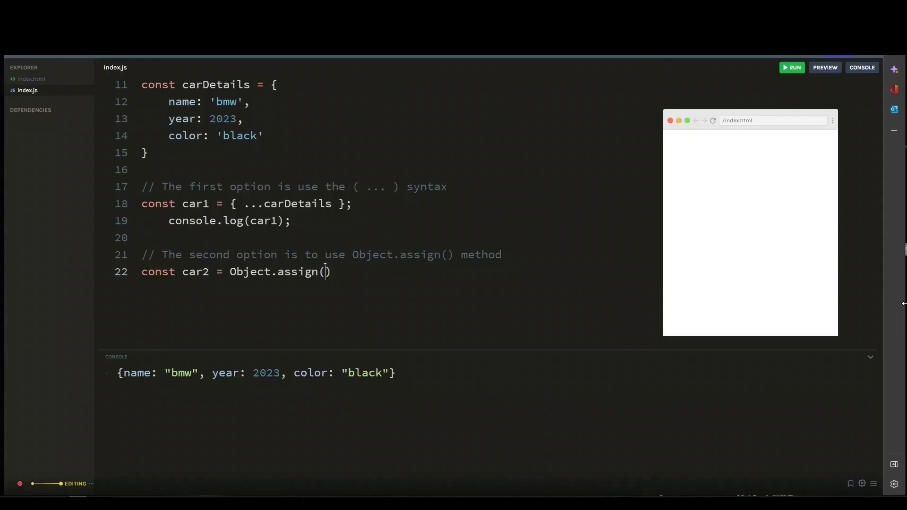
text({})
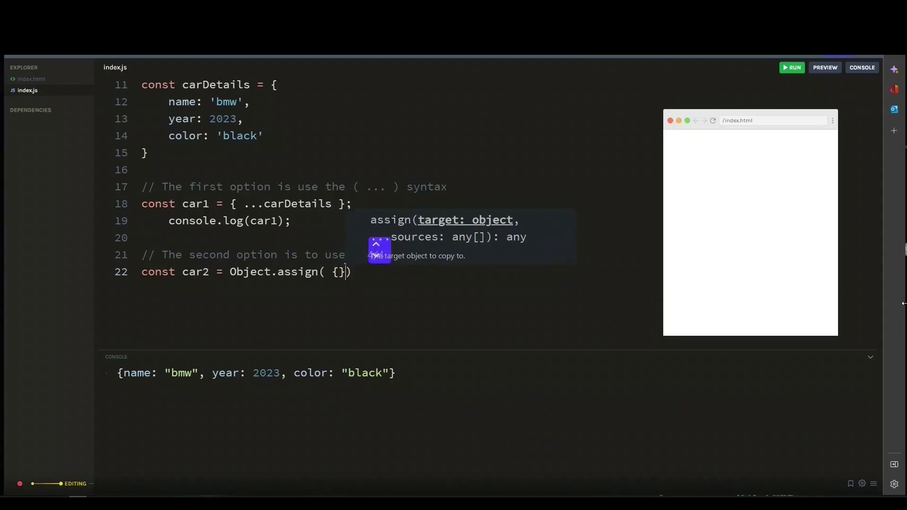
text(,)
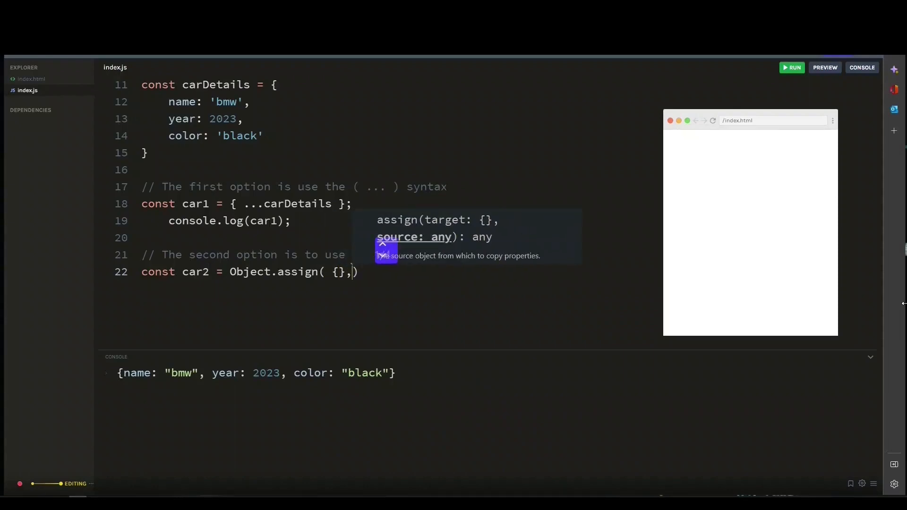
text(carDetails ))
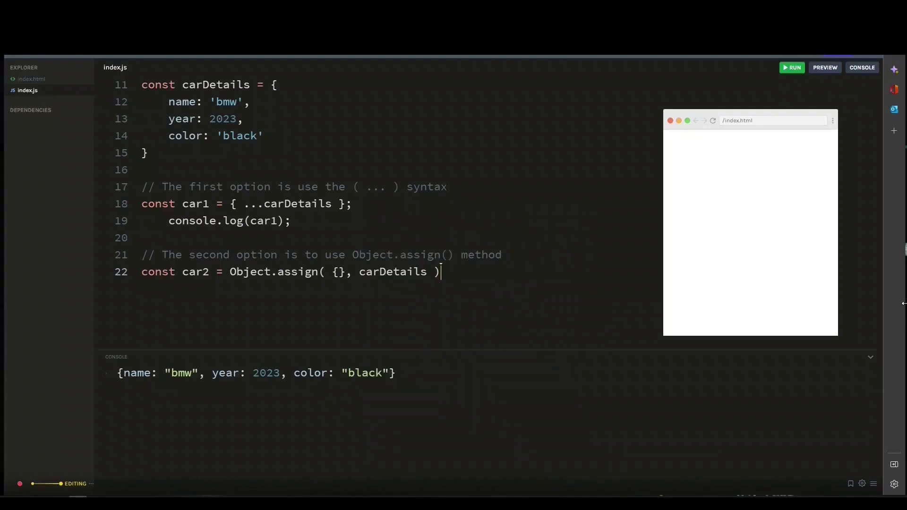
text(console.)
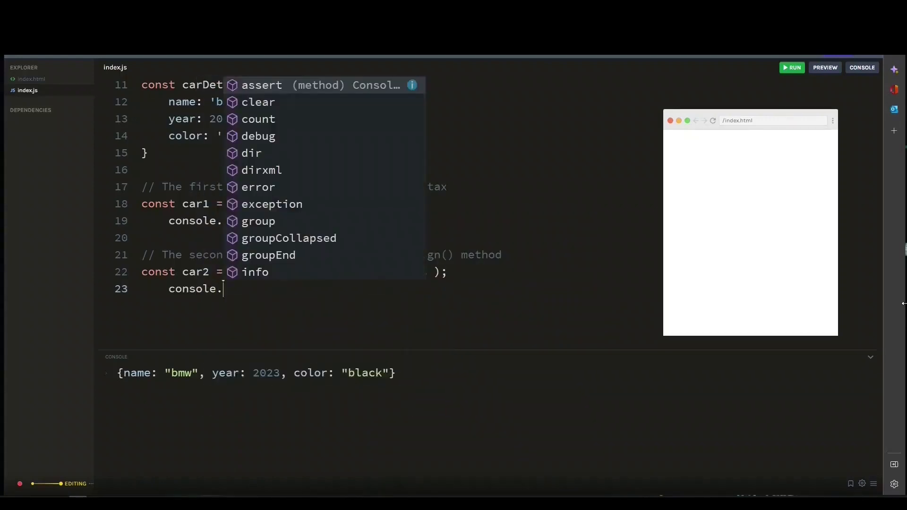
key(Escape)
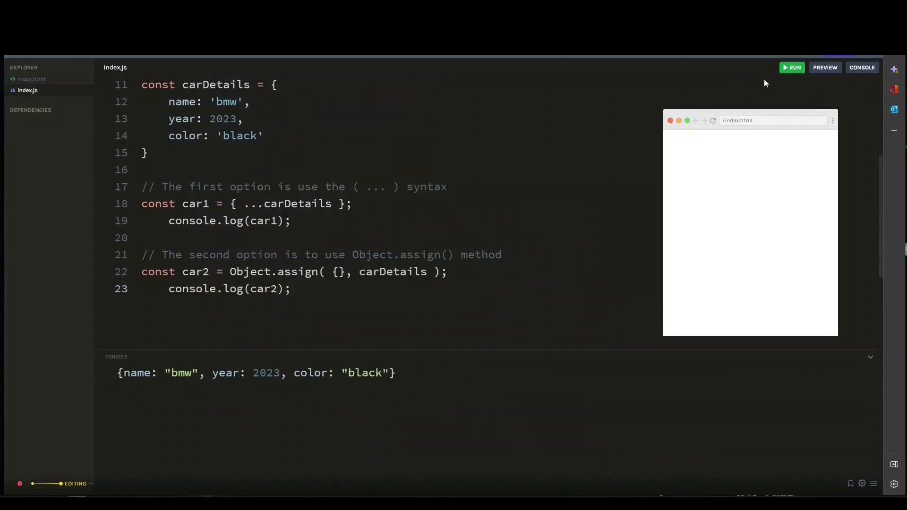
click(793, 67)
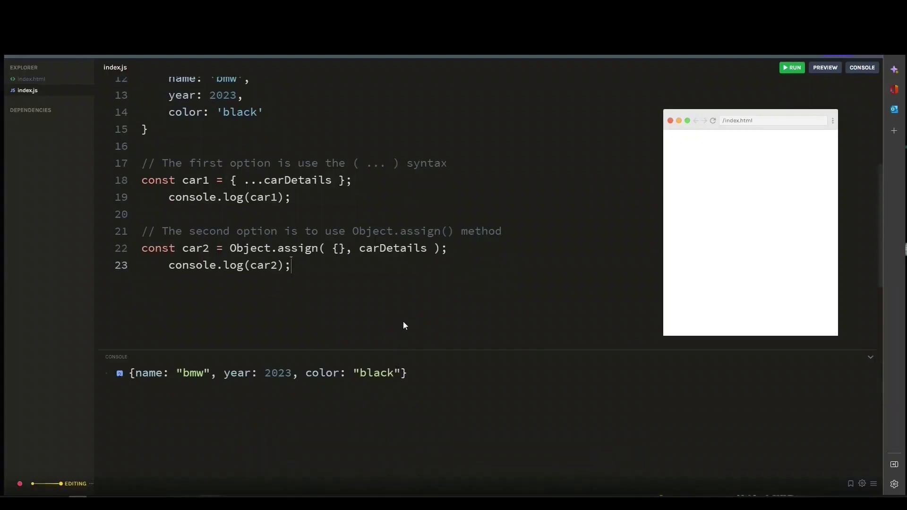
mouse_move(489, 268)
text(//)
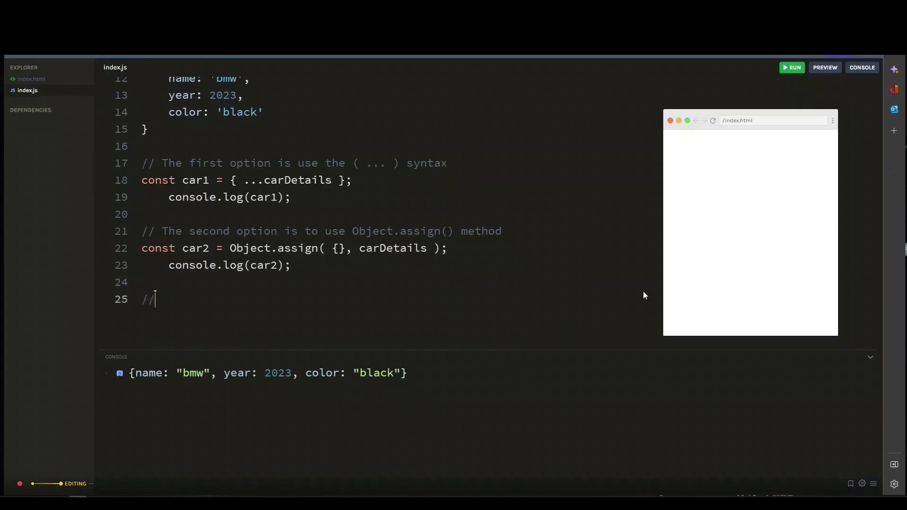
Step: Add a third-option comment, set car3 = JSON.parse(JSON.stringify(carDetails)), log car3, and run
text(The thir)
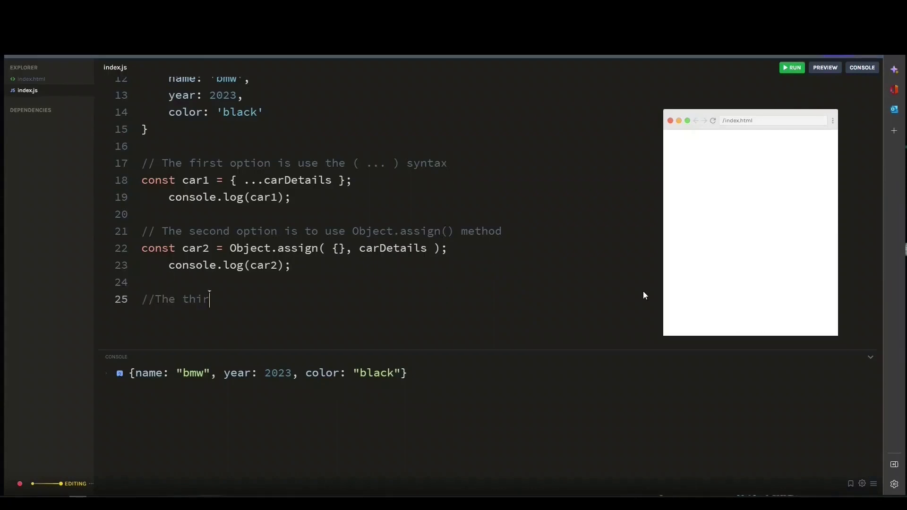
text(d option is JSON.stringify() and JSON.parse() method)
text(const car3 =)
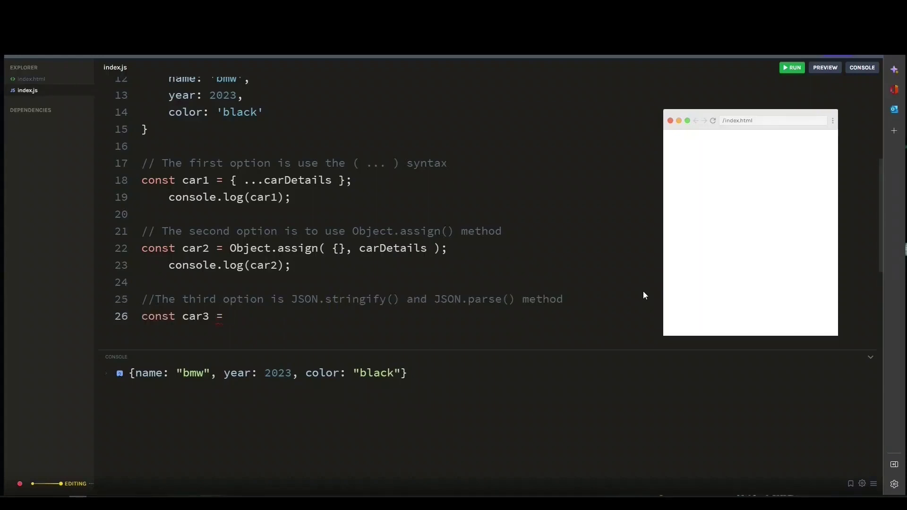
text(JS)
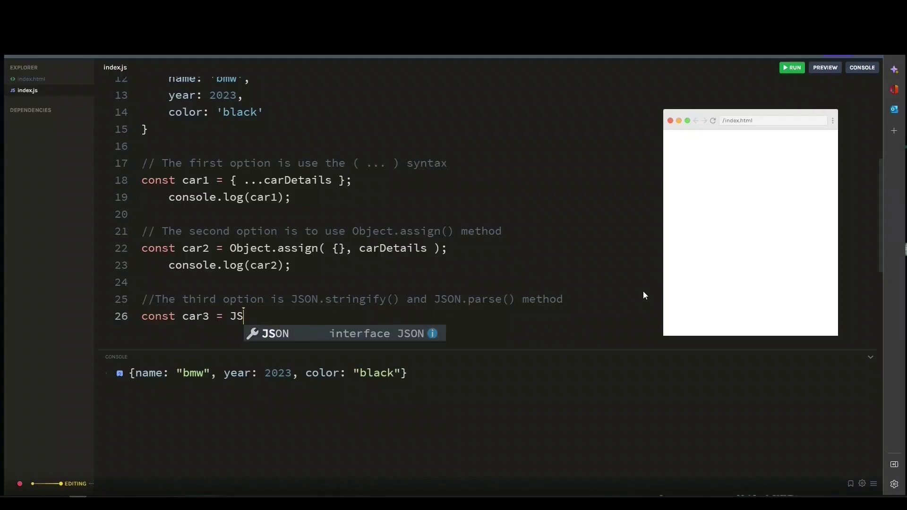
text(ON.parse()
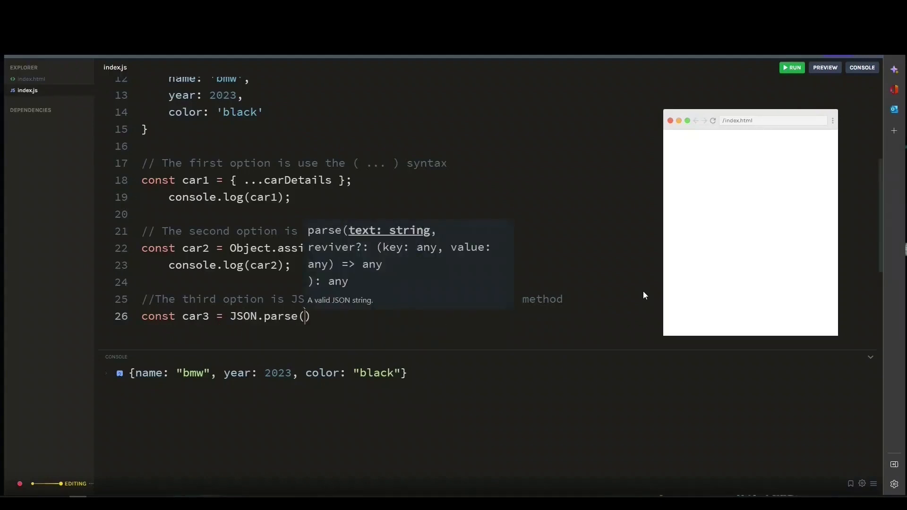
text(JSON.stringify()
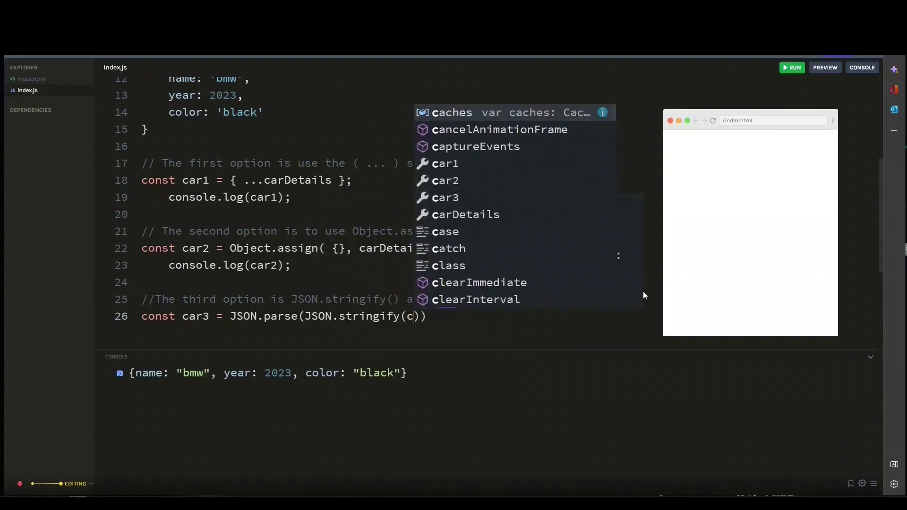
text(cons)
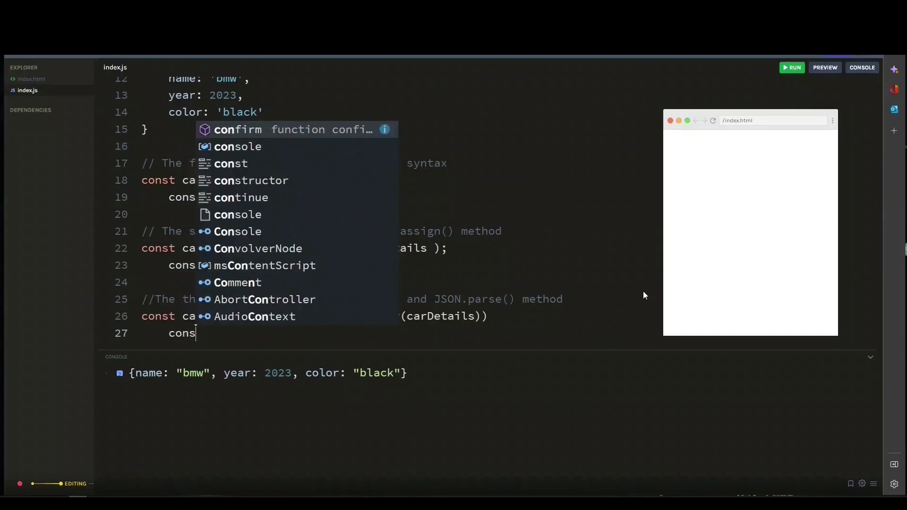
click(792, 68)
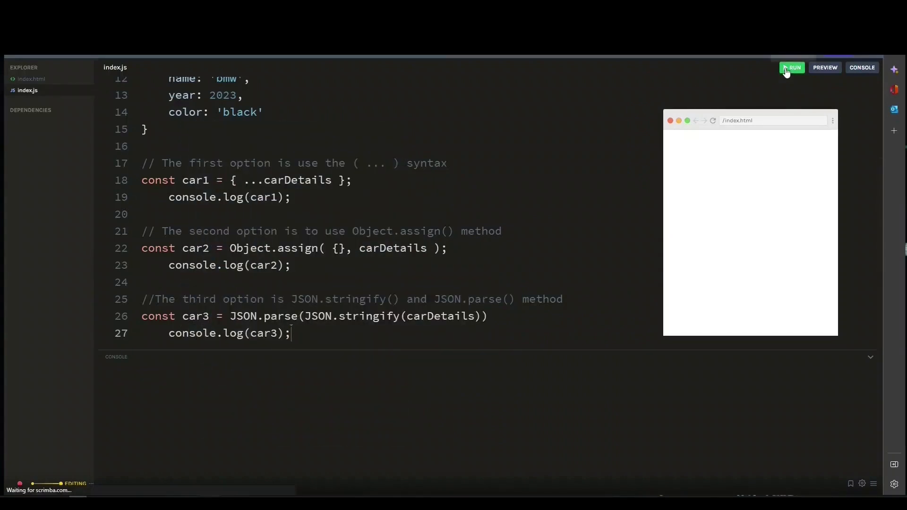
click(792, 67)
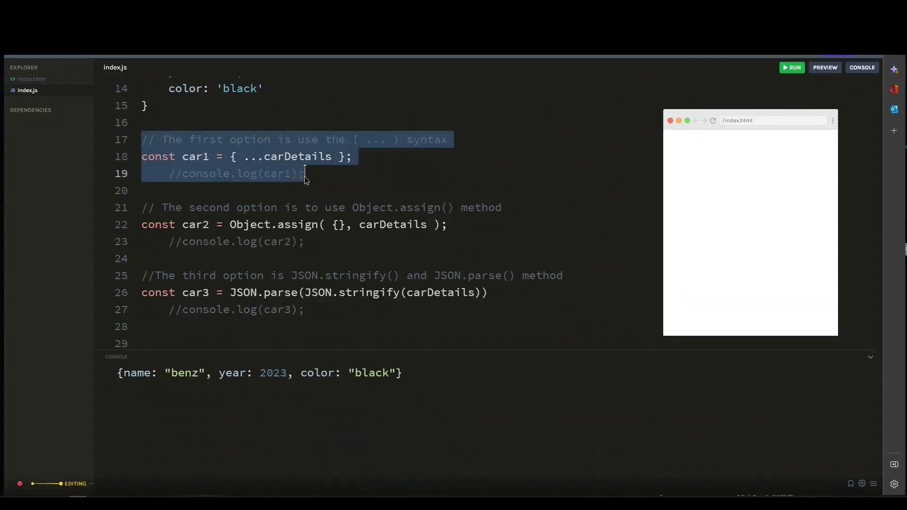
drag(305, 173, 324, 243)
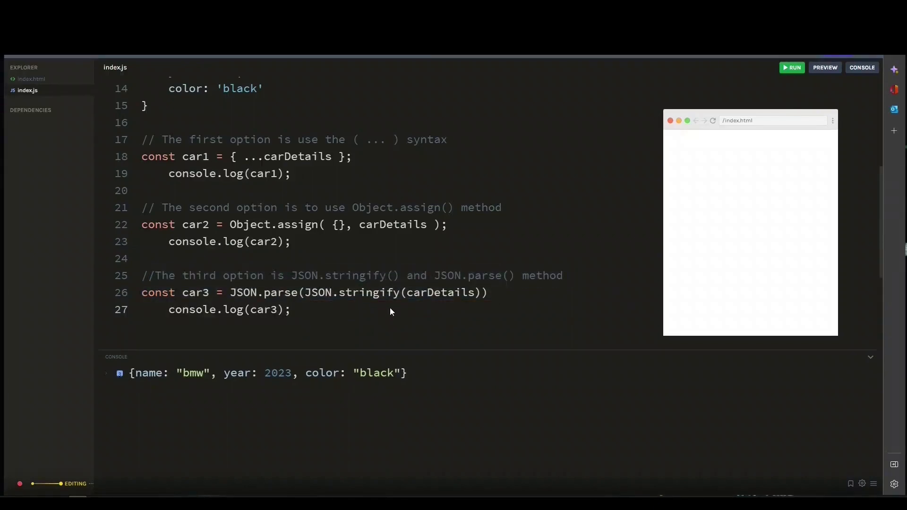
scroll(down, 3)
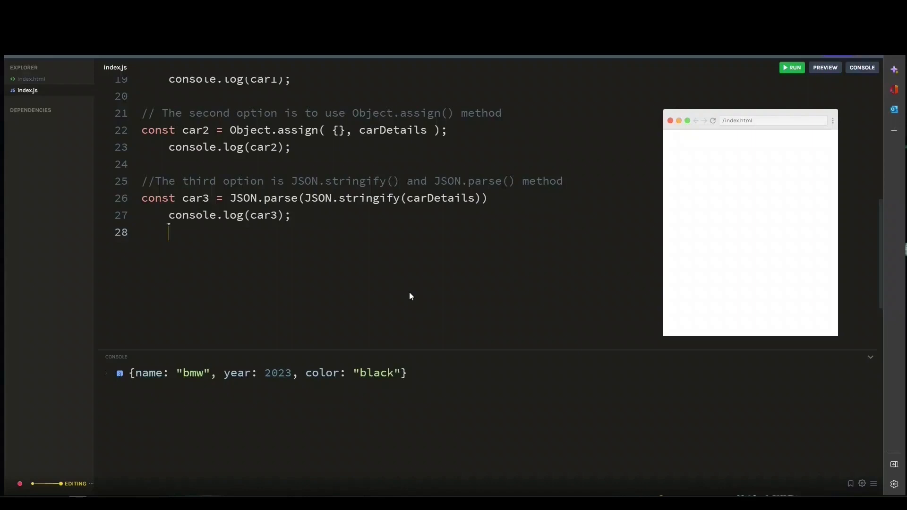
Step: Assign carDetails to carDetailsDuplicate, set its name to 'benz', log it, and run
text(const car)
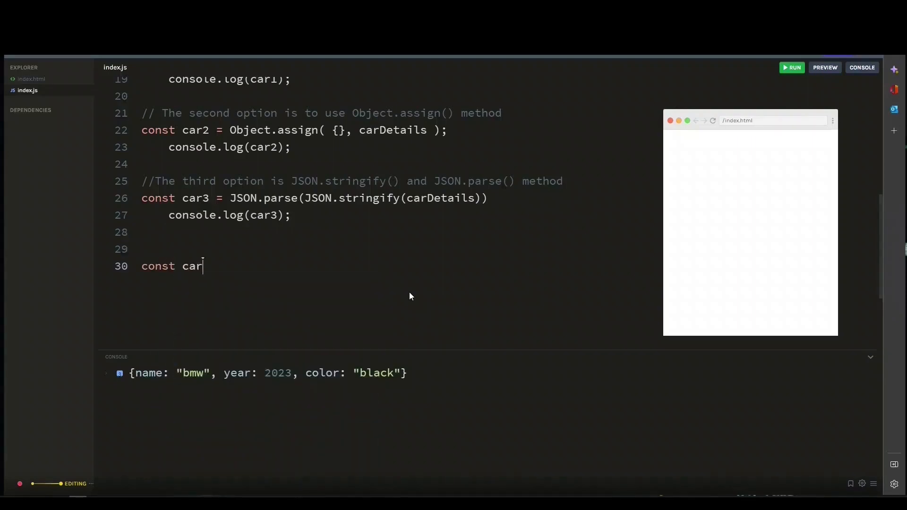
text(DetailsDuplicate)
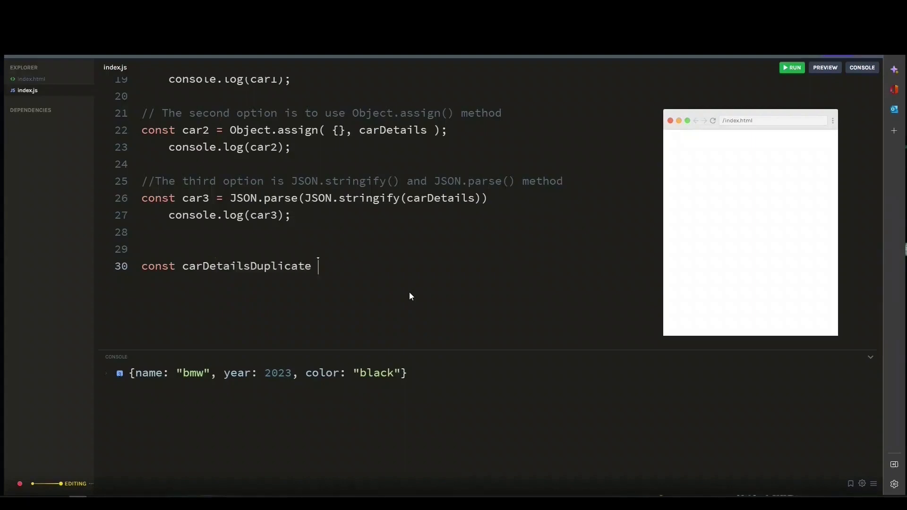
text(= carDetails;)
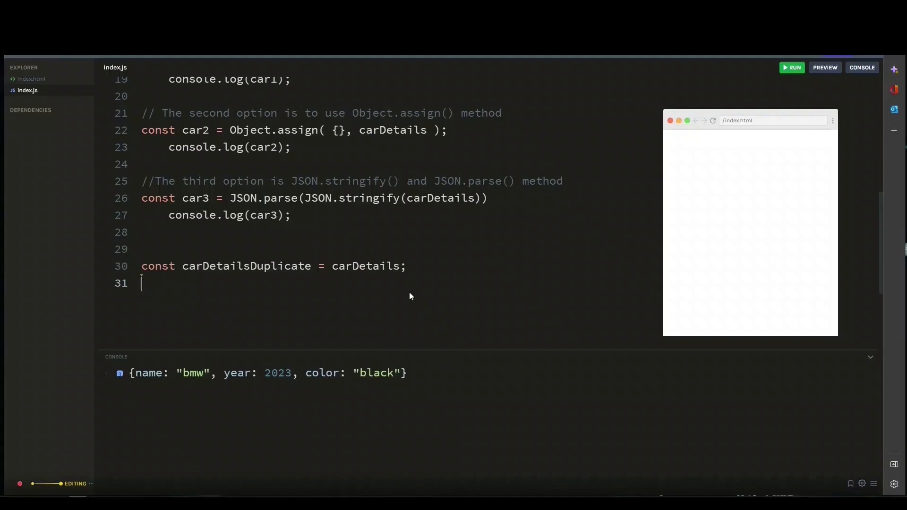
text(carDetailsDuplicate.name = 'benz)
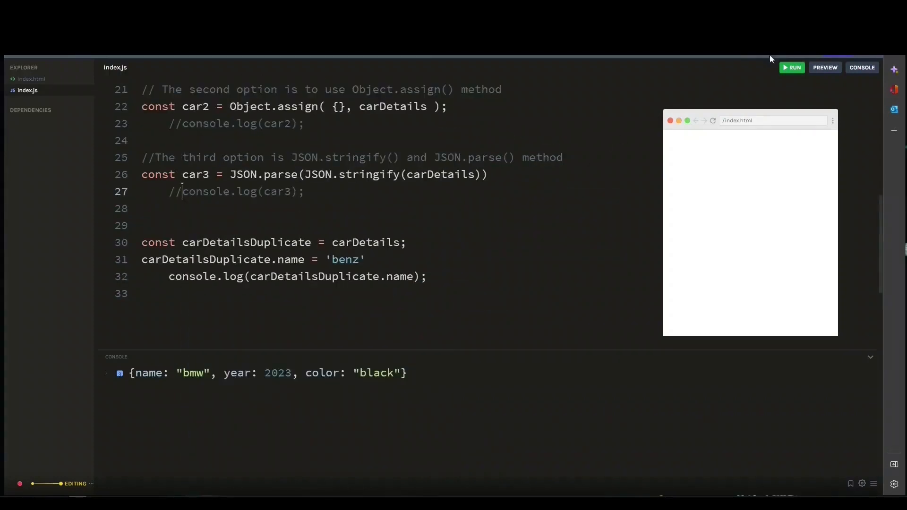
click(793, 67)
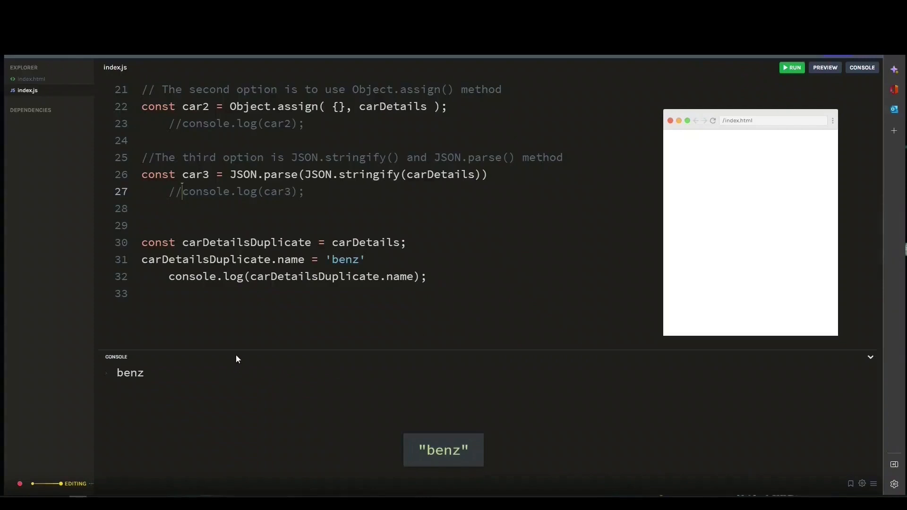
scroll(up, 3)
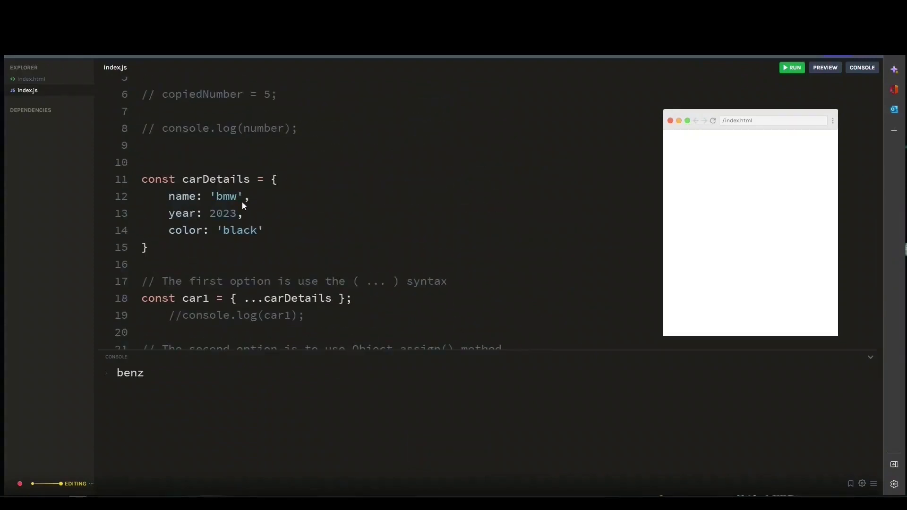
Step: Log carDetails to show name benz, adding a note that references change the original data
double_click(215, 179)
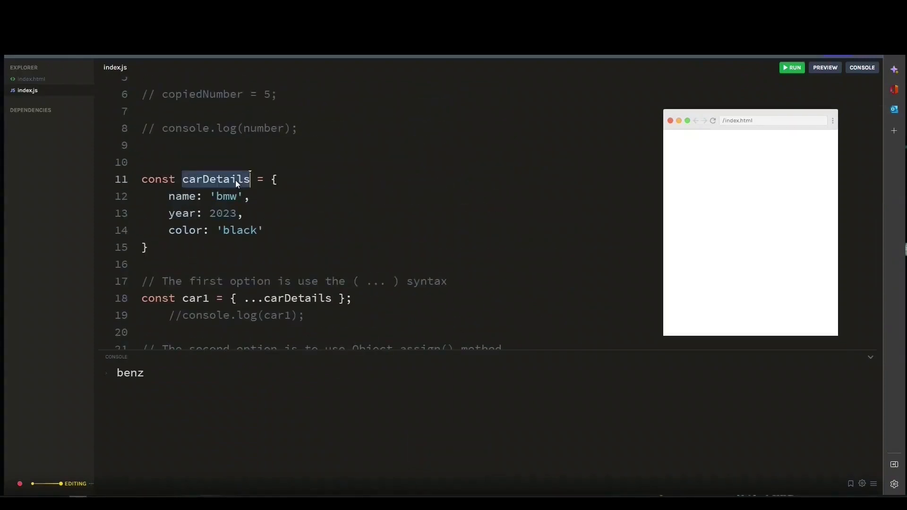
scroll(down, 3)
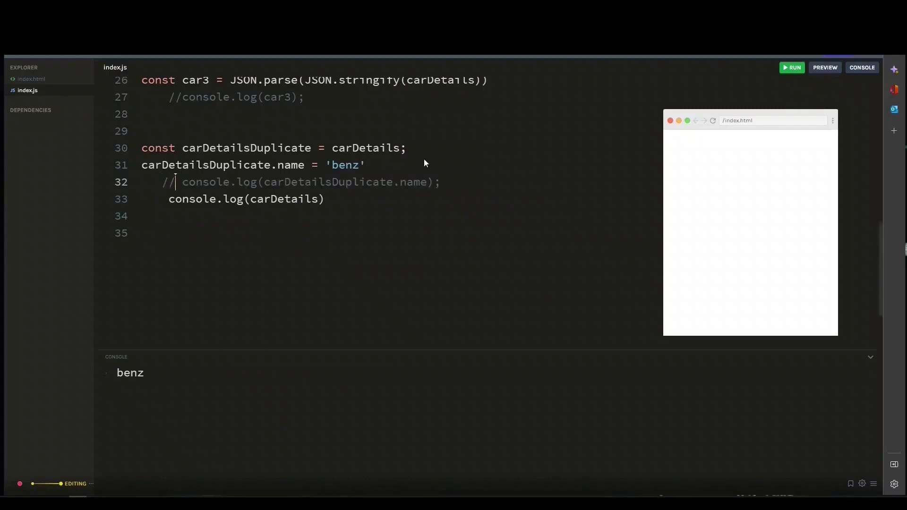
click(792, 67)
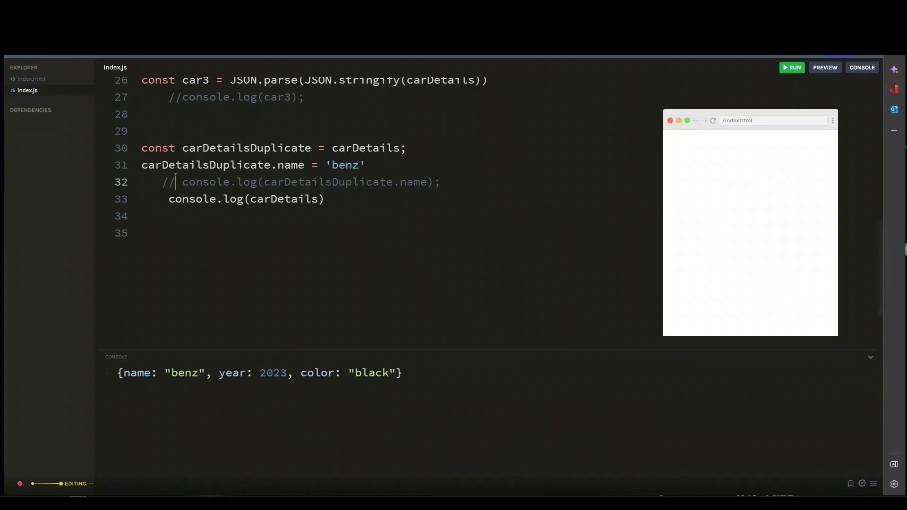
text(chan)
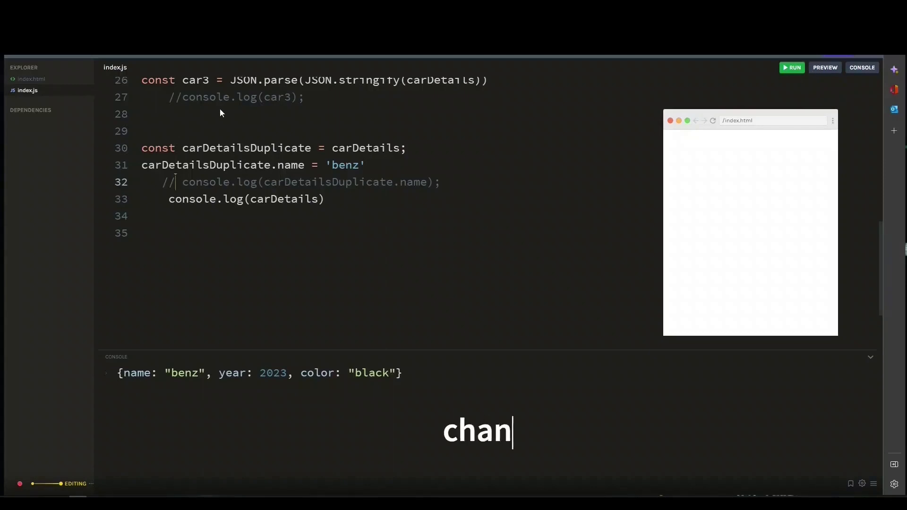
text(ge the values from the original data)
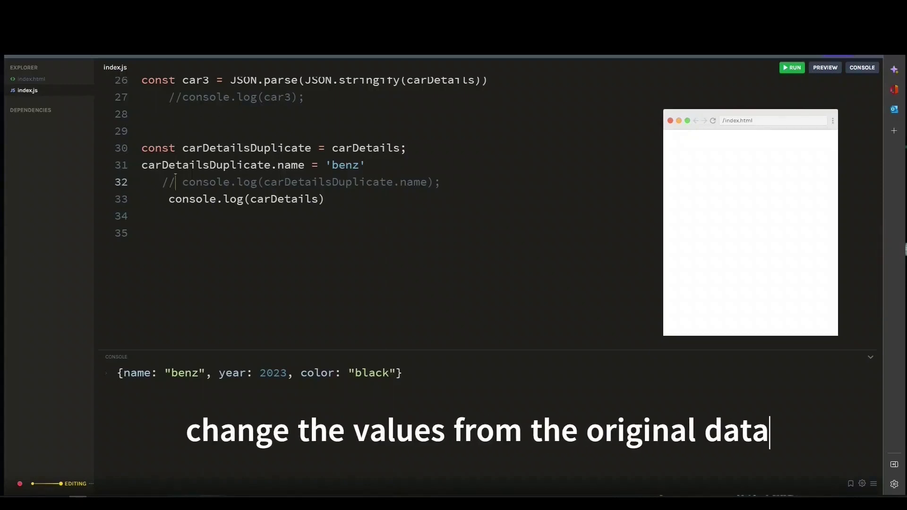
mouse_move(608, 201)
text(//)
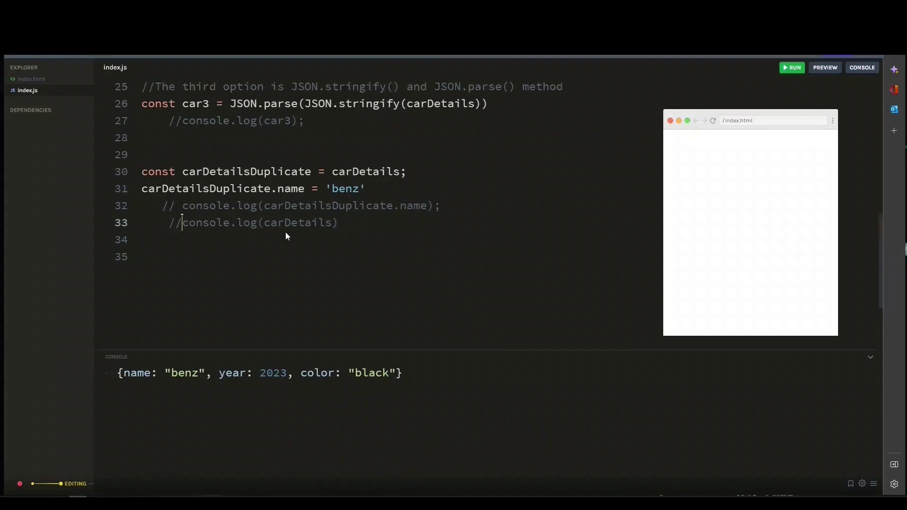
Step: Declare carDetailsDuplicate2 from carDetails' name, year and color, then set its name to 'Tesla'
text(const c)
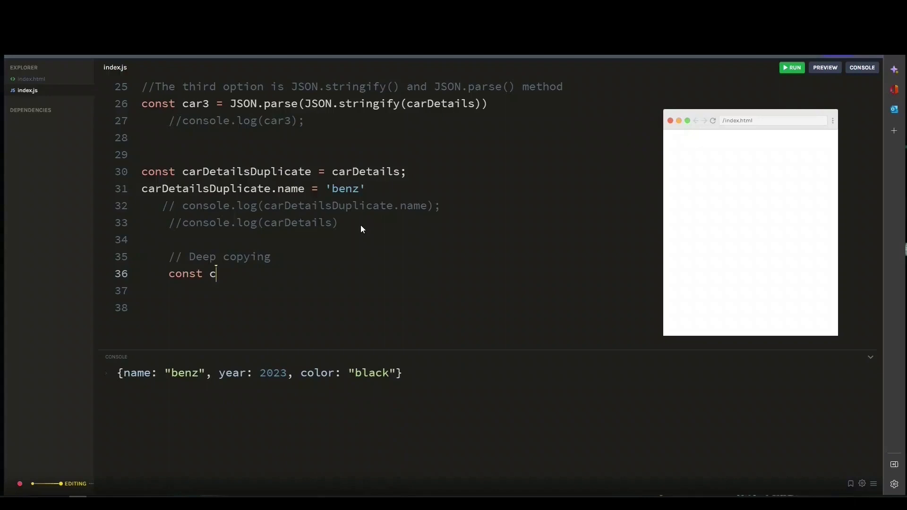
text(arDetailsDuplicate)
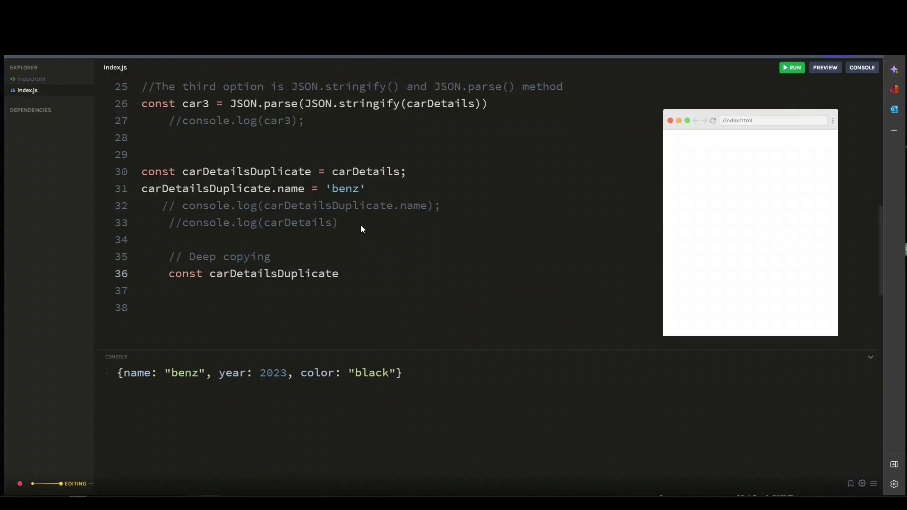
text(2 =)
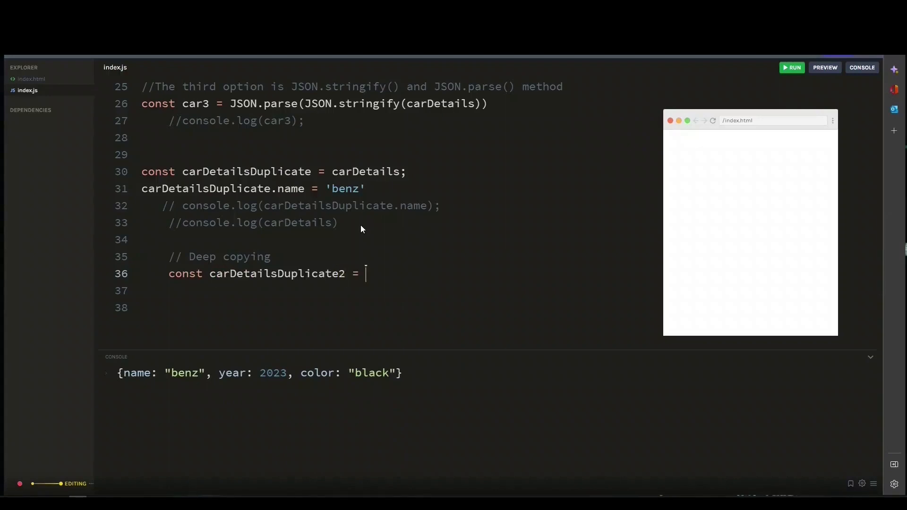
text({)
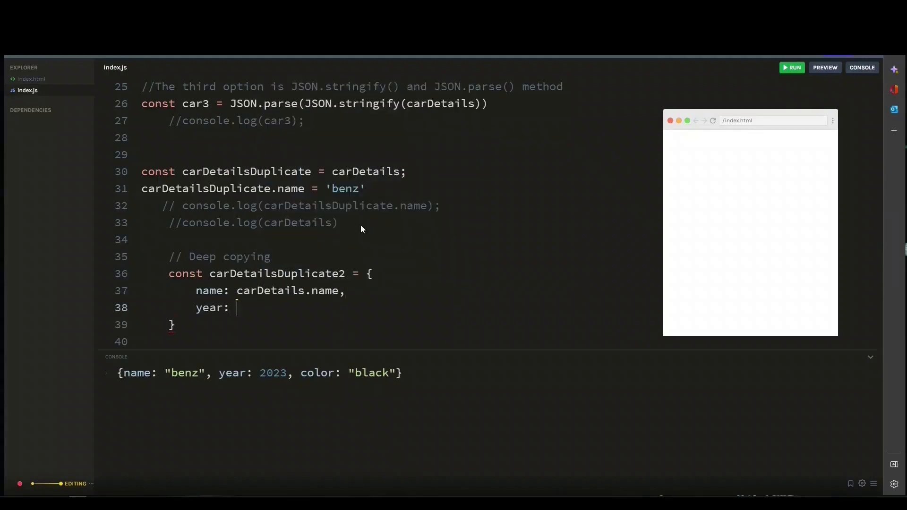
text(carDetails.year,)
text(color: )
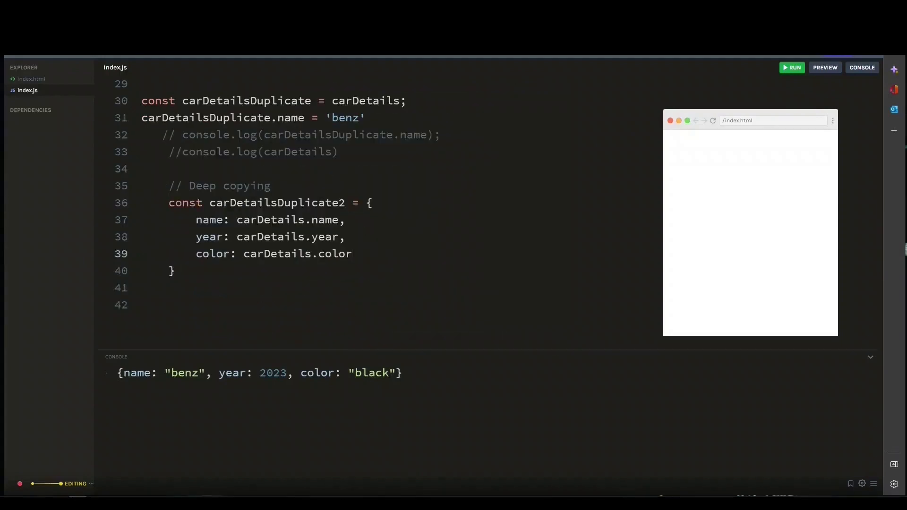
text(carDet)
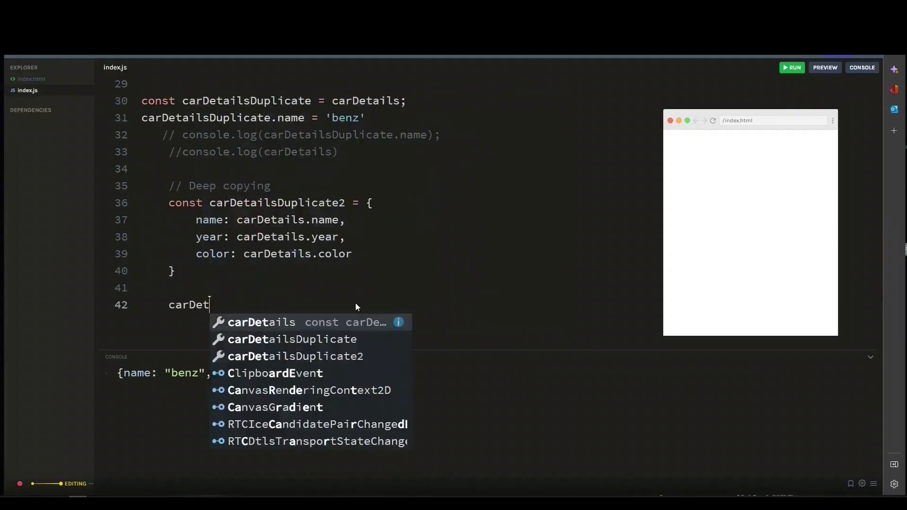
text(ailsDuplicate2.name = 'Tesla';)
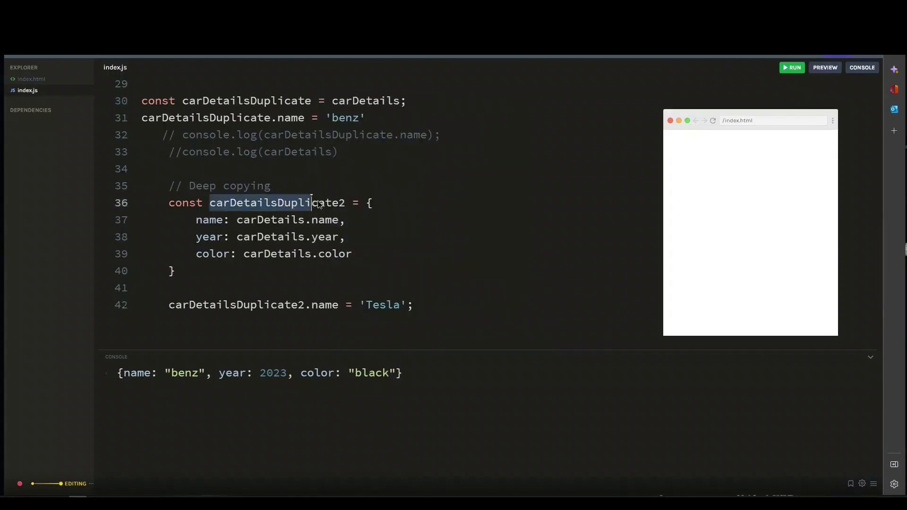
scroll(up, 3)
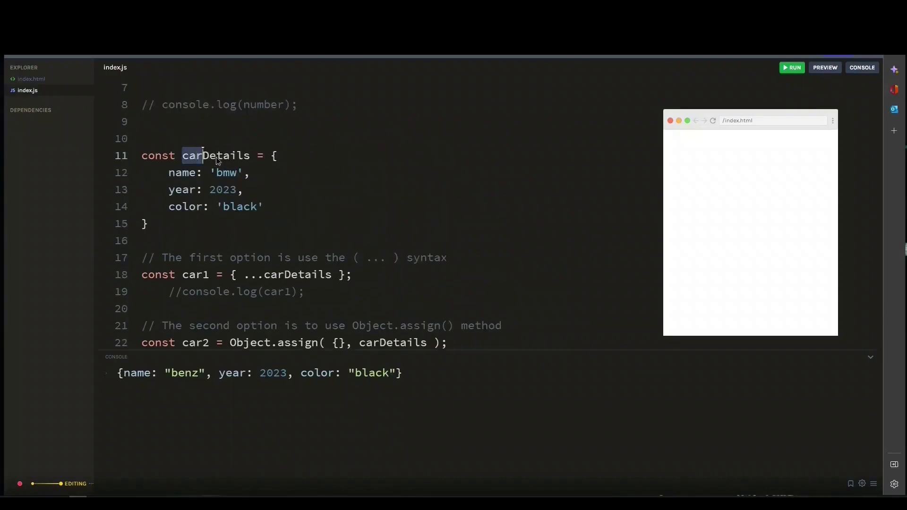
Step: Log 'Duplicate2 car details name: ' with carDetailsDuplicate2.name and 'original car details name: ' with carDetails.name
scroll(down, 3)
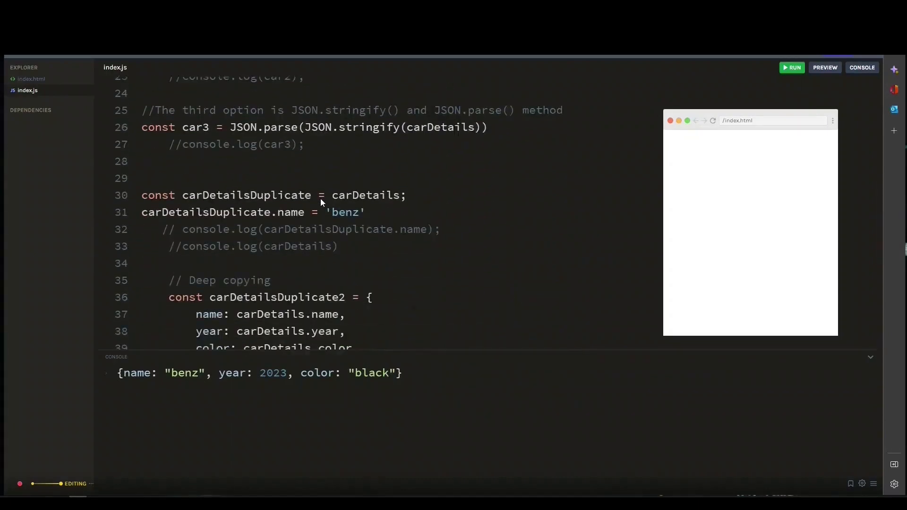
scroll(down, 3)
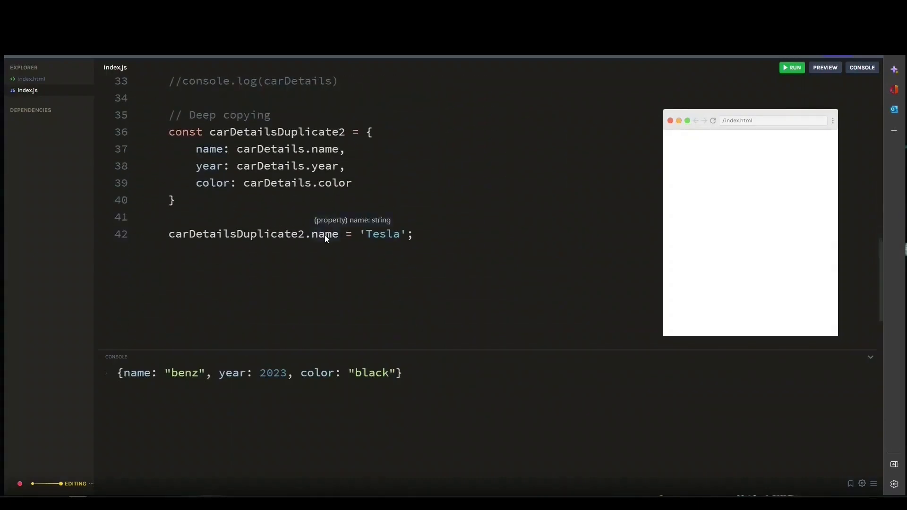
text(console)
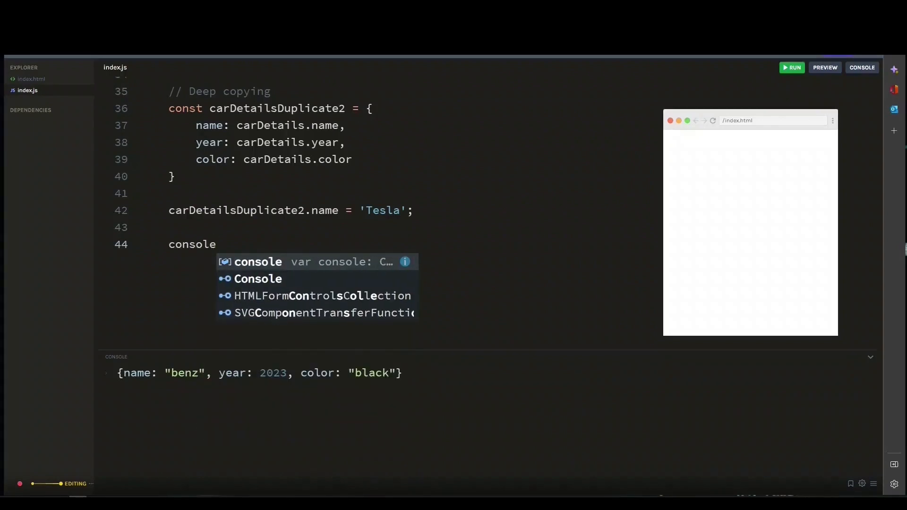
text(.log()
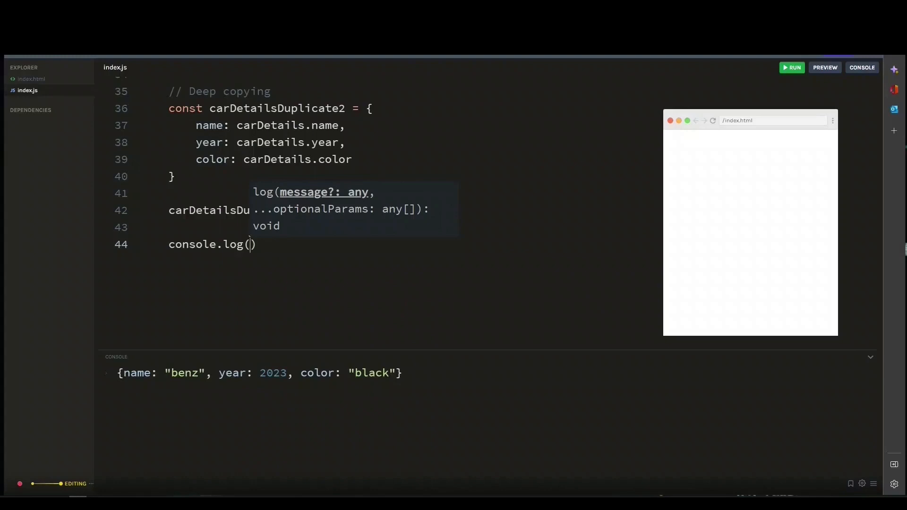
text(')
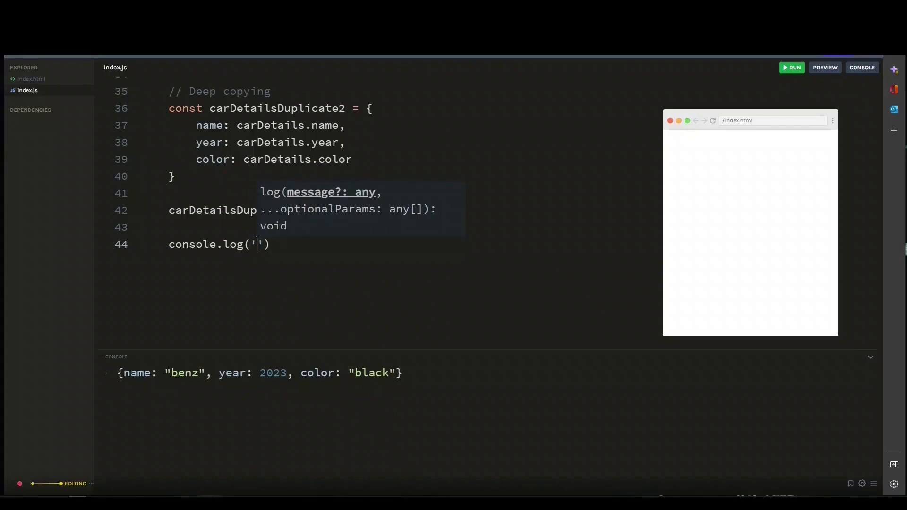
text(Dupli)
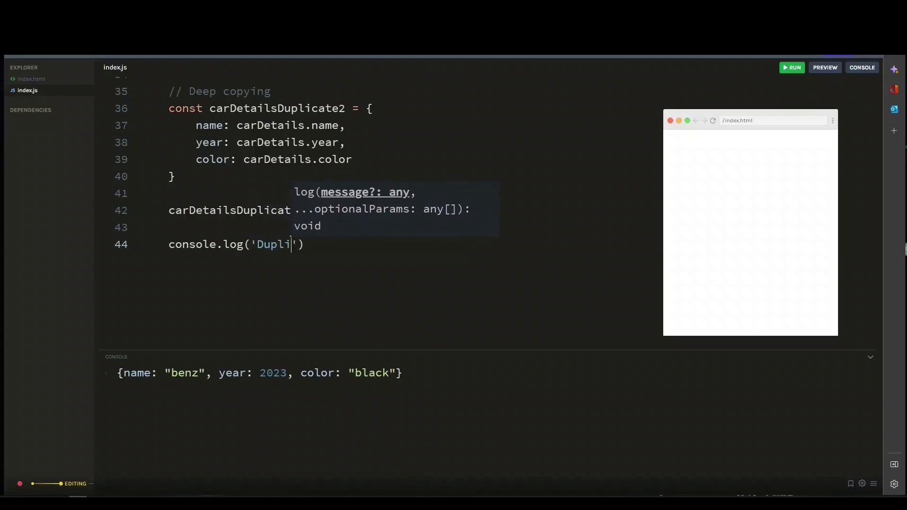
text(cate2 car details name:)
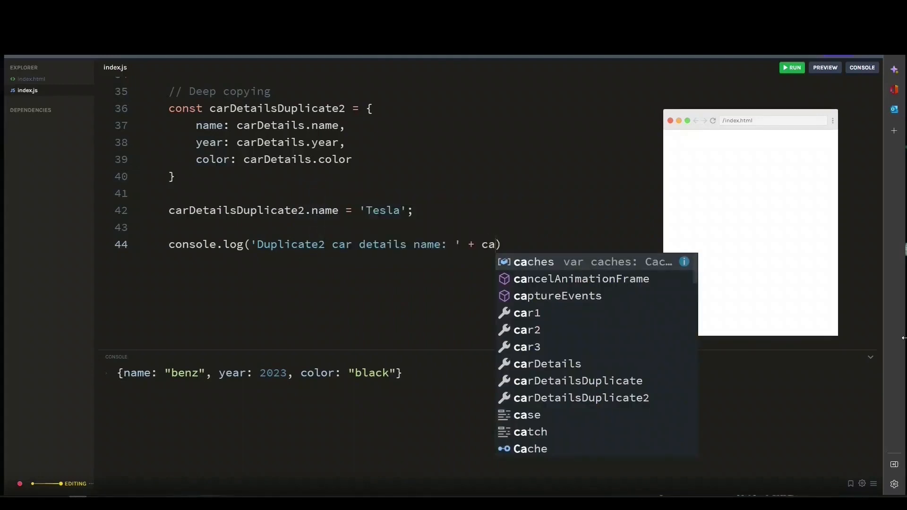
text(rDetailsDuplicate2.name)
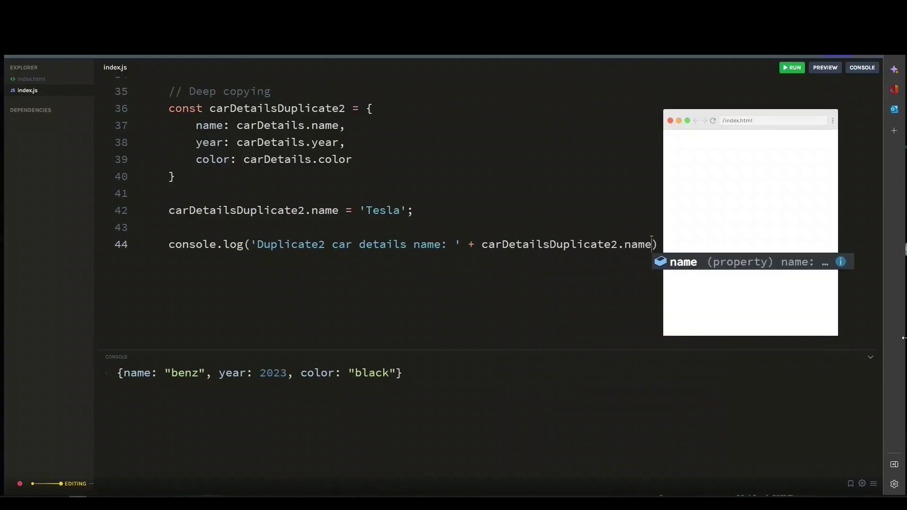
text(con)
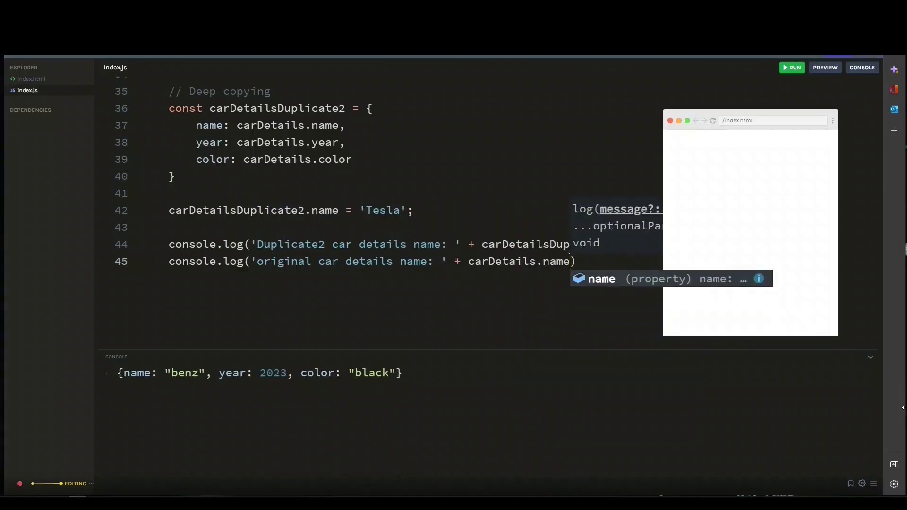
click(792, 67)
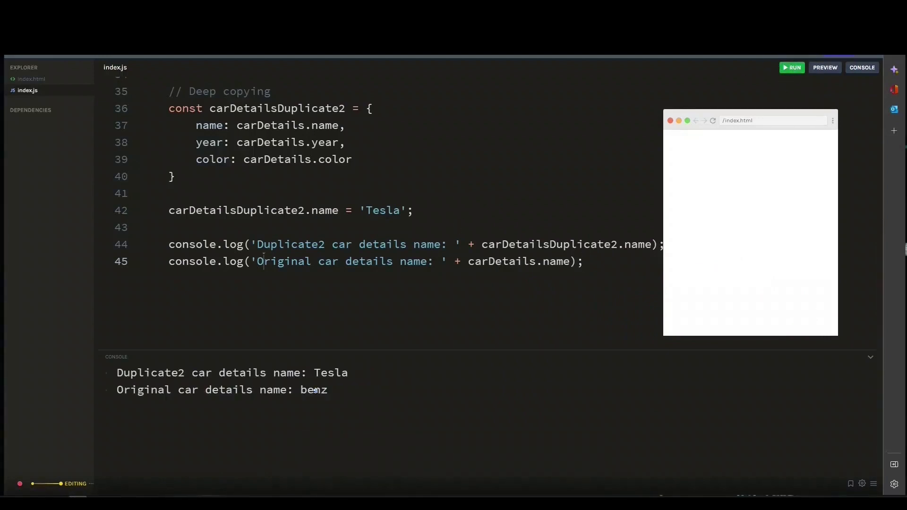
Step: Check the console output: Duplicate2 shows Tesla while Original still shows benz
double_click(313, 389)
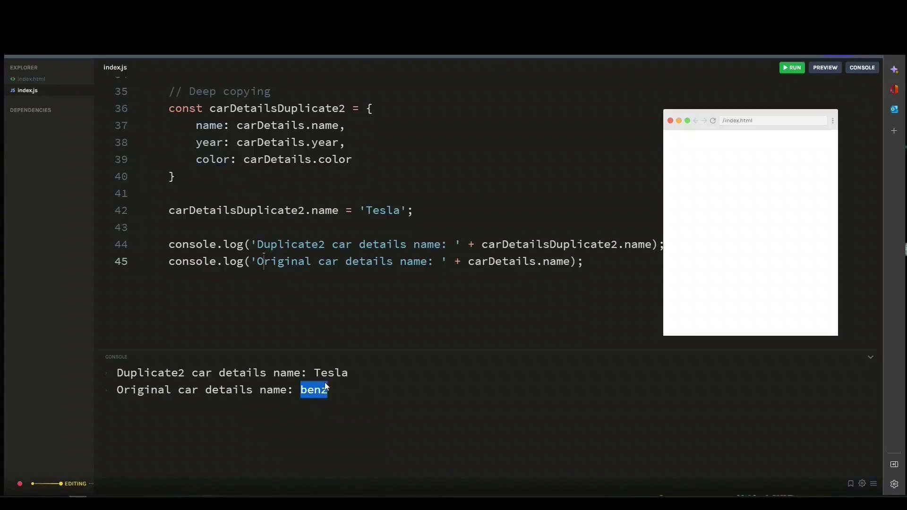
click(373, 382)
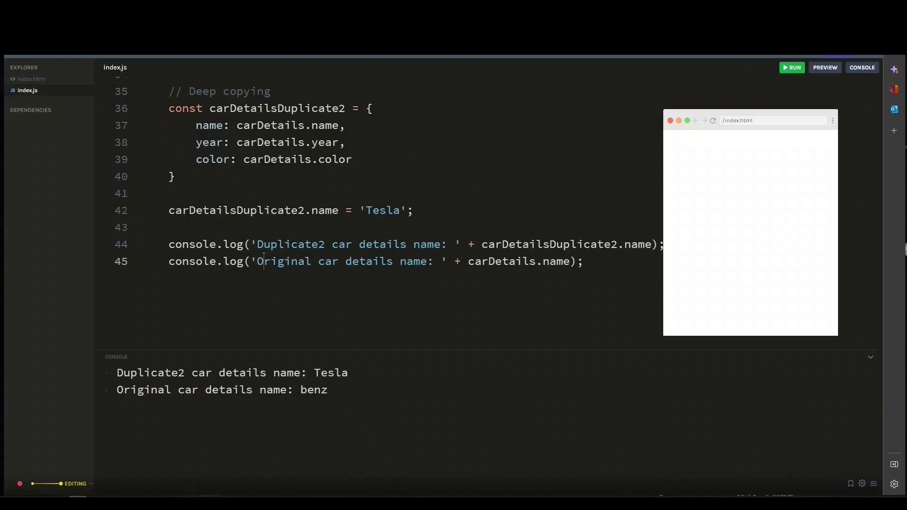
mouse_move(371, 410)
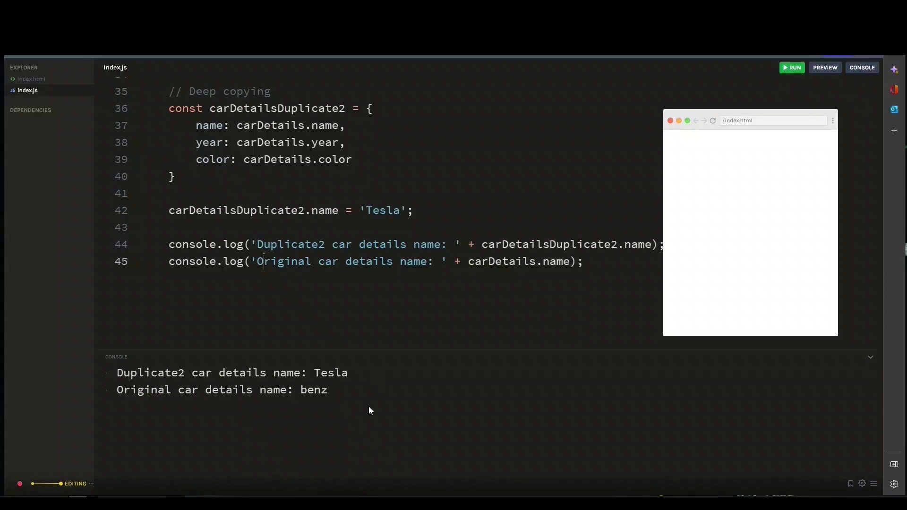